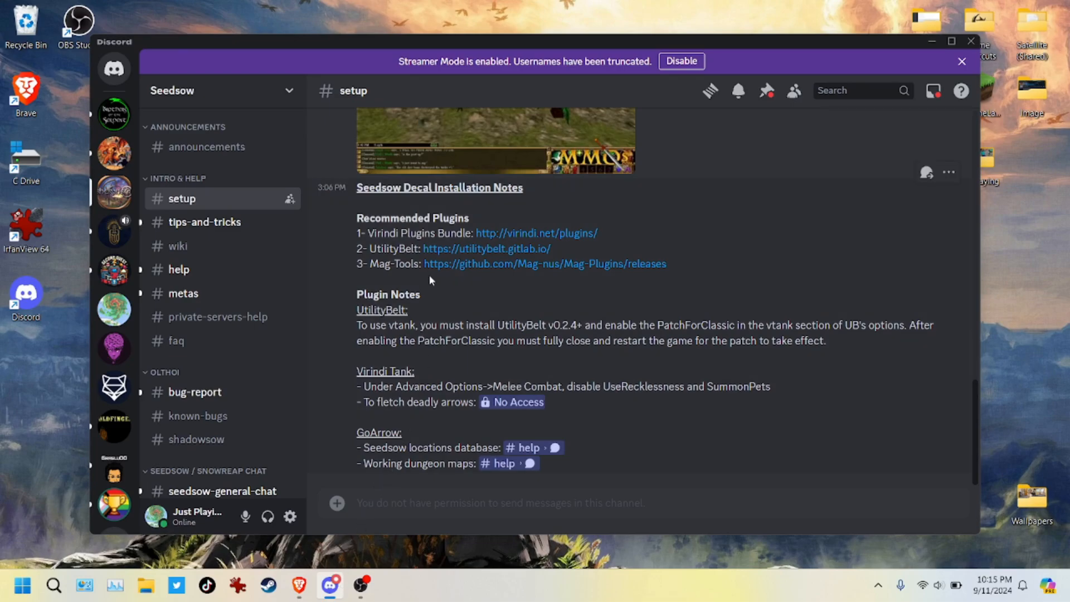
# Scroll Discord's #setup channel through the Seedsow Written Installation Guide.
pyautogui.scroll(3)
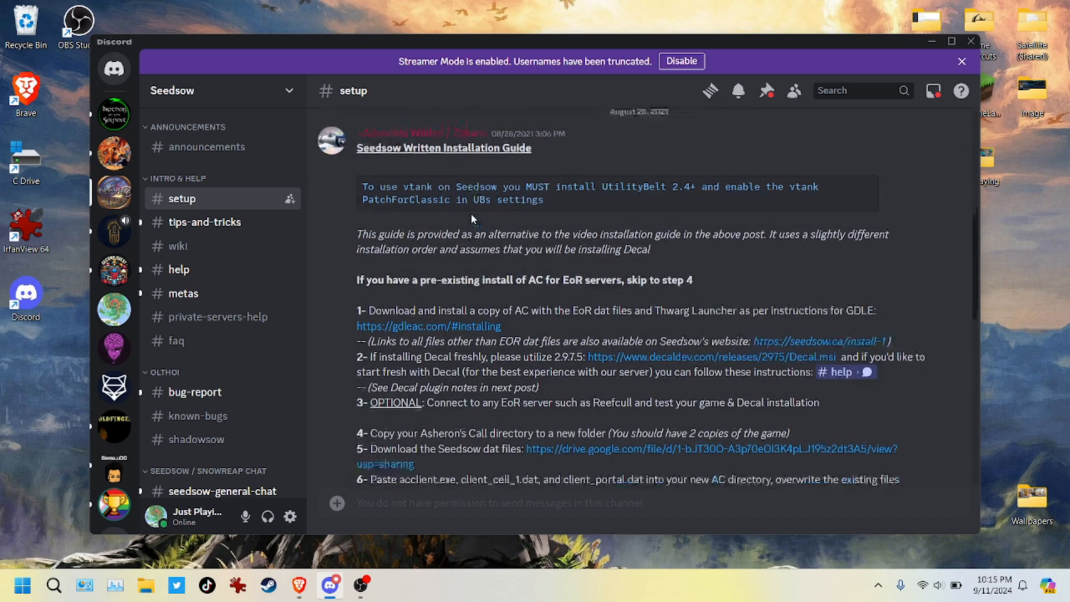
pyautogui.scroll(3)
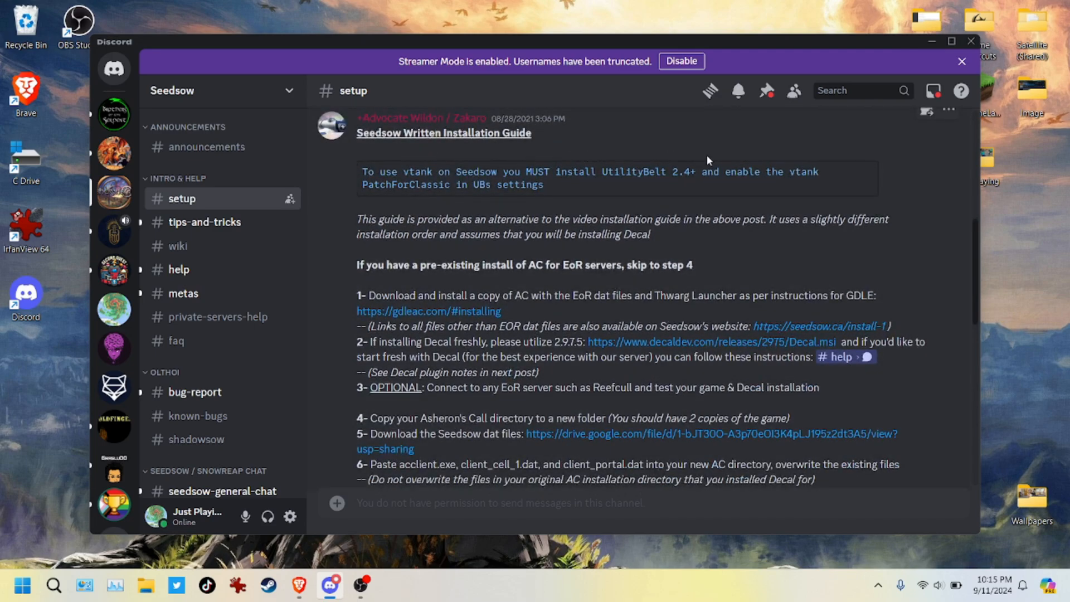
pyautogui.moveTo(439, 228)
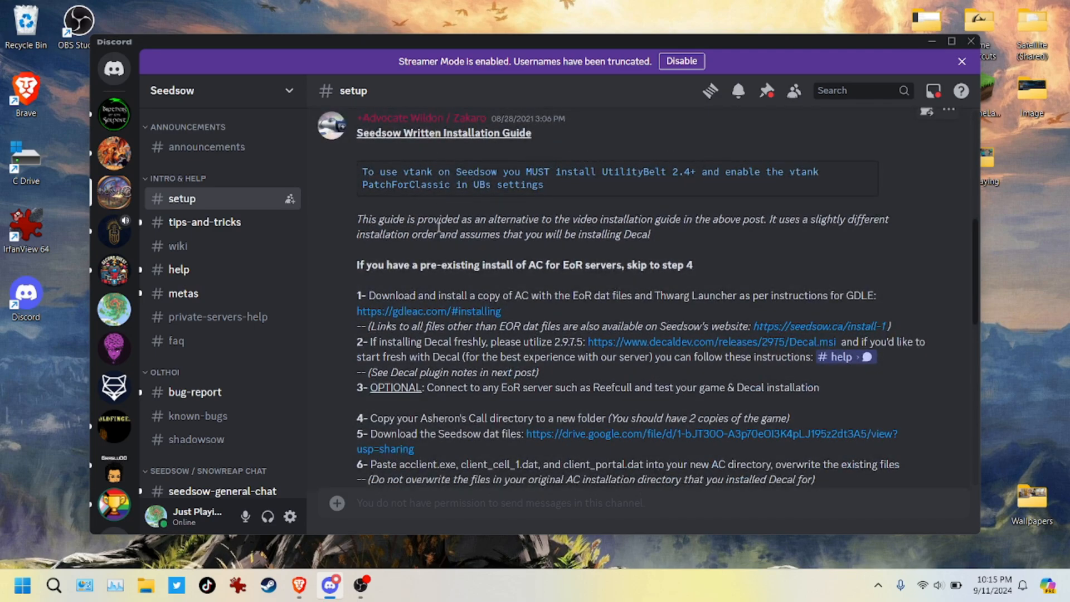
pyautogui.scroll(-3)
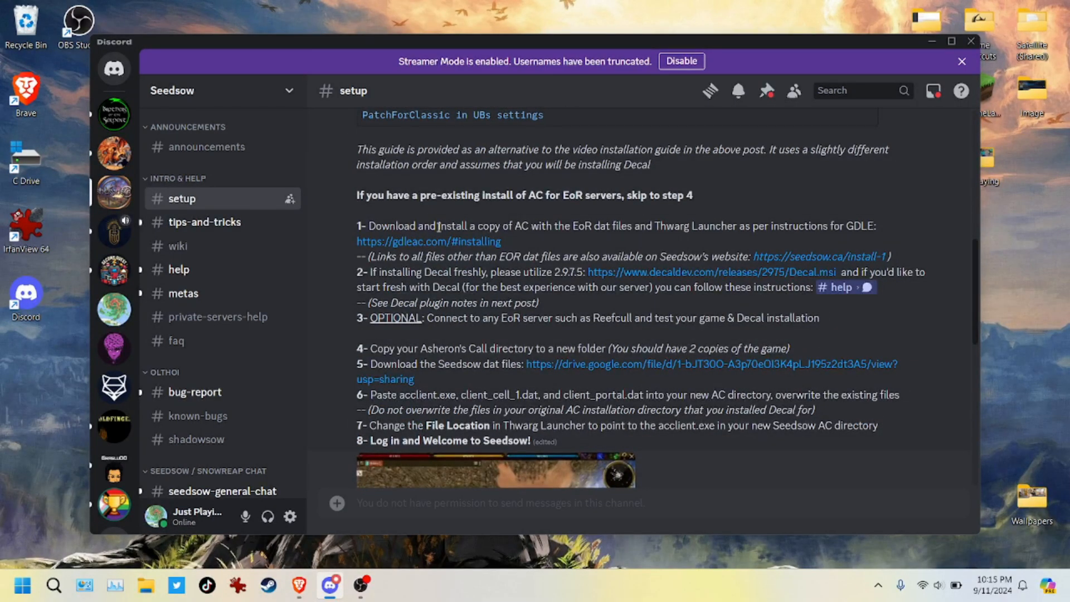
pyautogui.scroll(3)
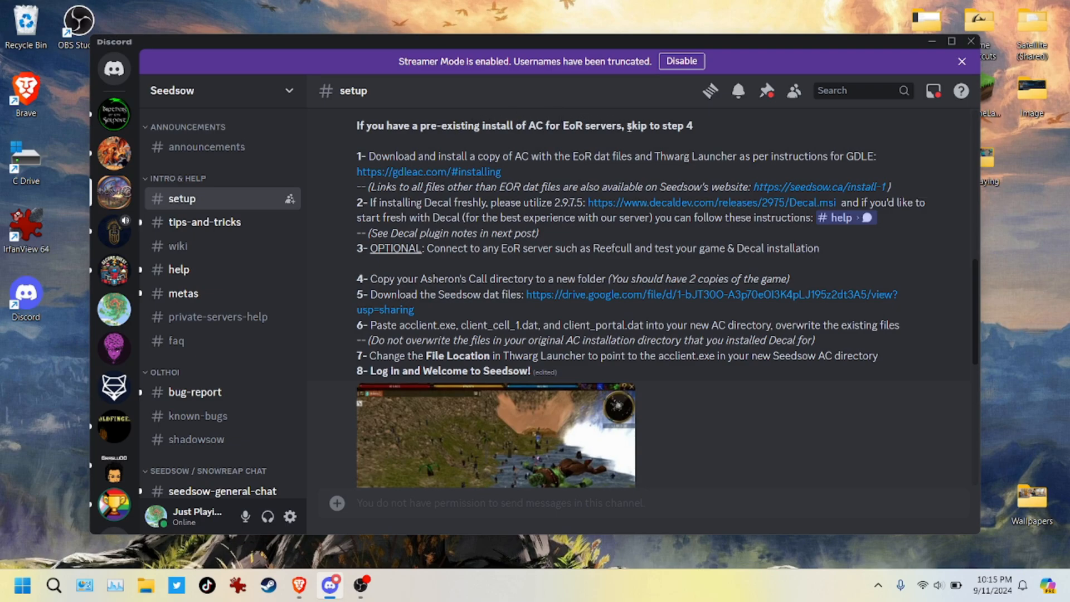
pyautogui.moveTo(537, 150)
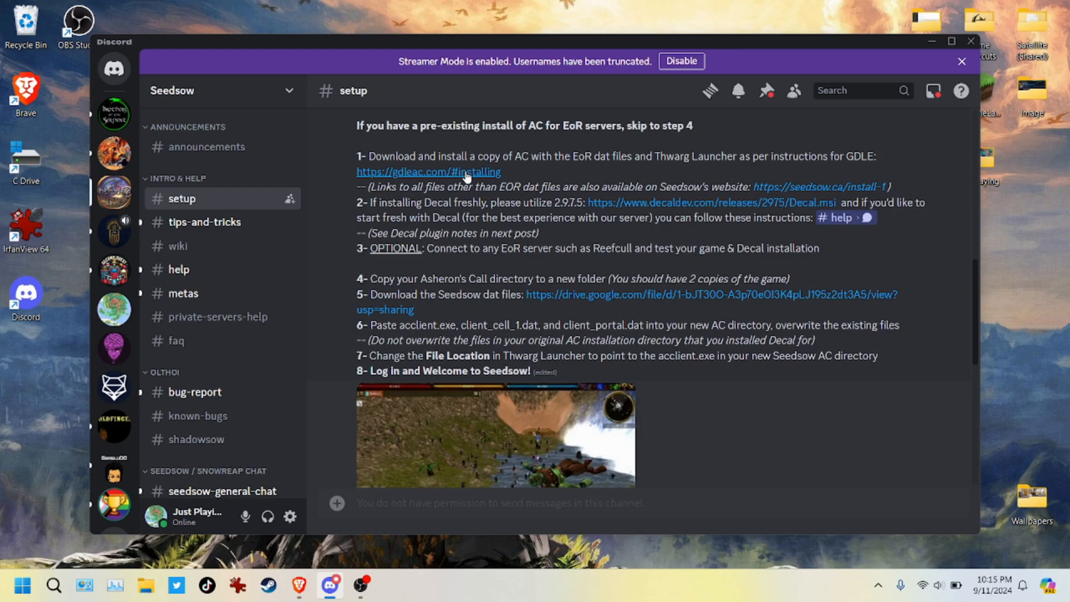
pyautogui.moveTo(454, 176)
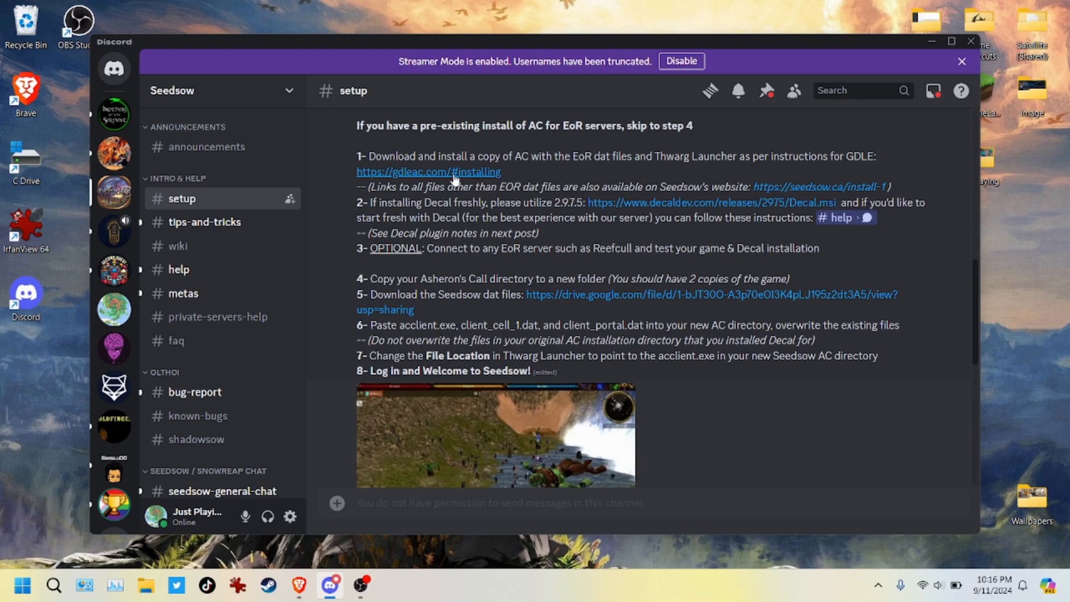
# Save ac1install.exe to the Desktop from the GDLE guide, keep it, and open the ac_data.zip page.
pyautogui.click(428, 171)
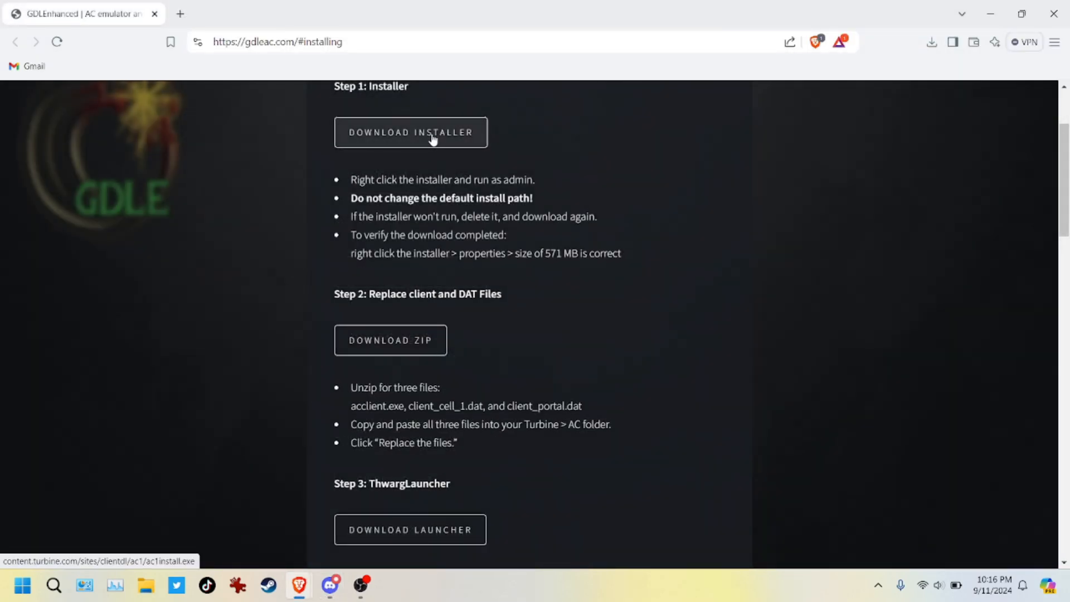
pyautogui.moveTo(930, 42)
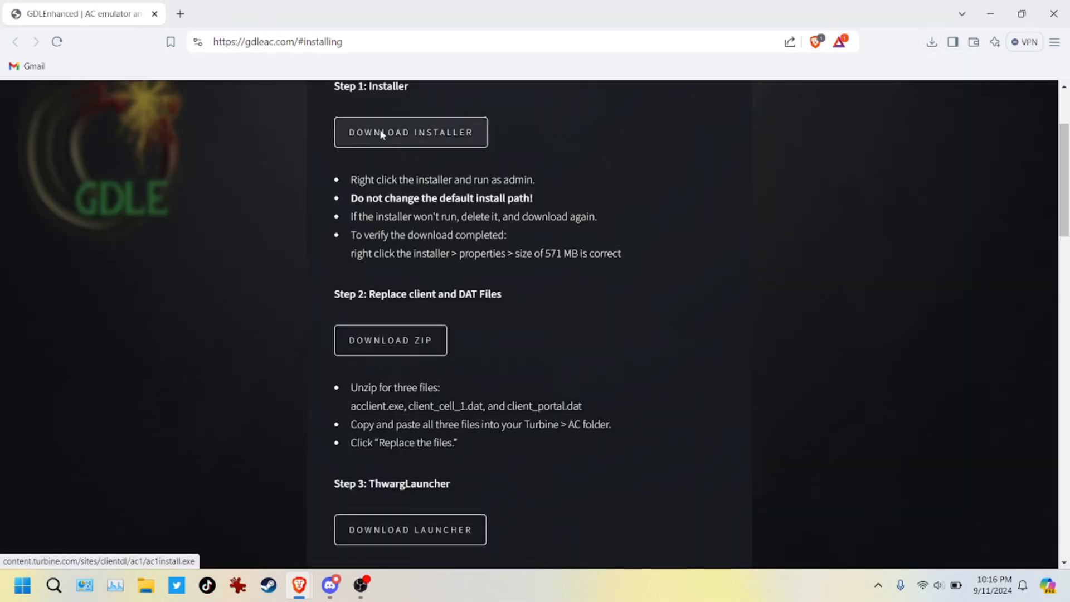
pyautogui.rightClick(410, 133)
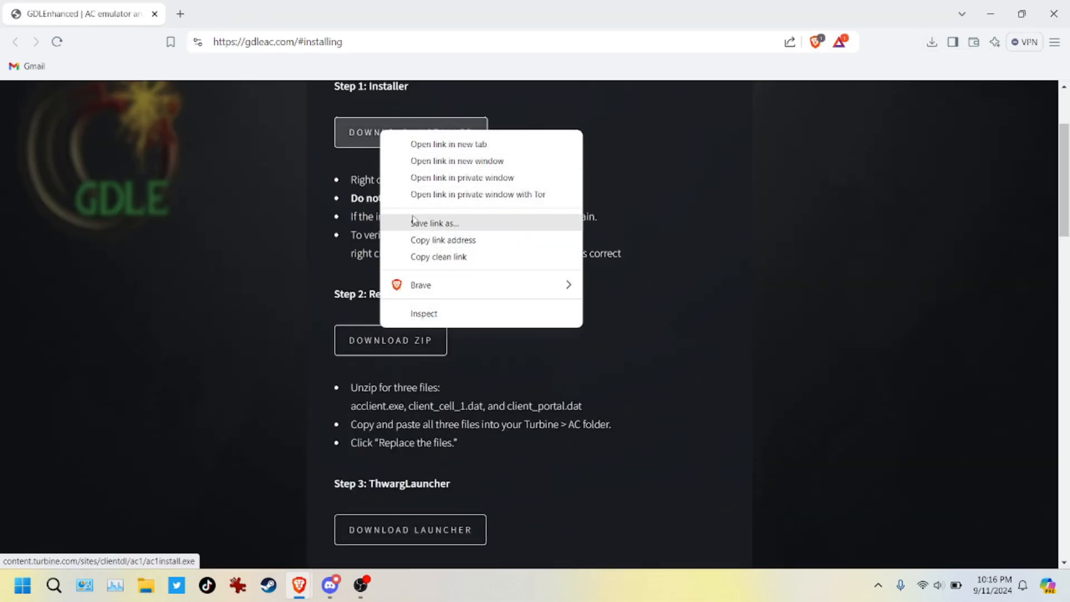
pyautogui.click(434, 223)
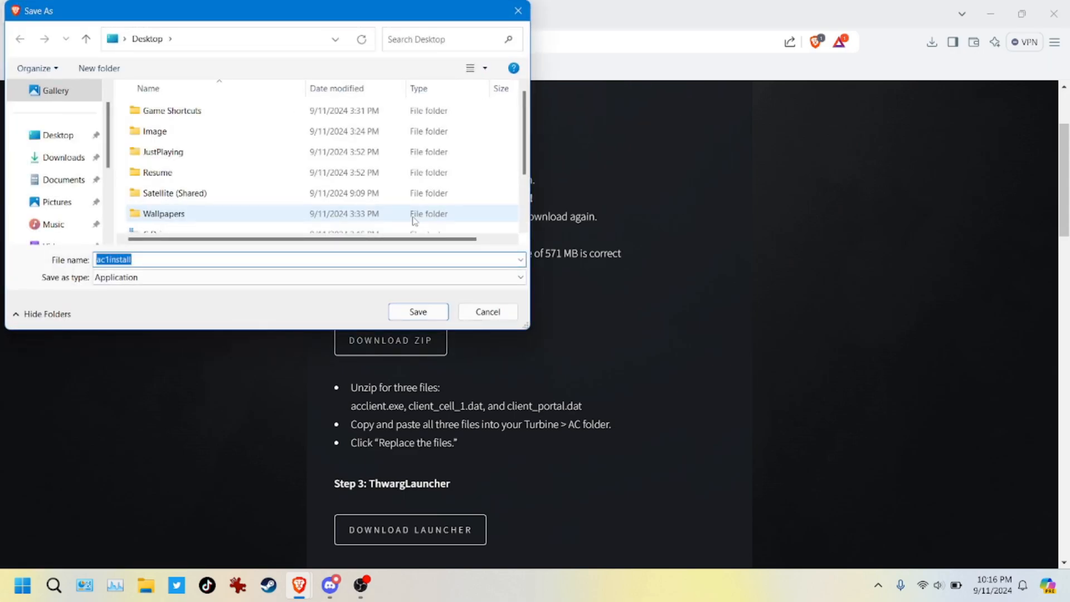
pyautogui.scroll(-3)
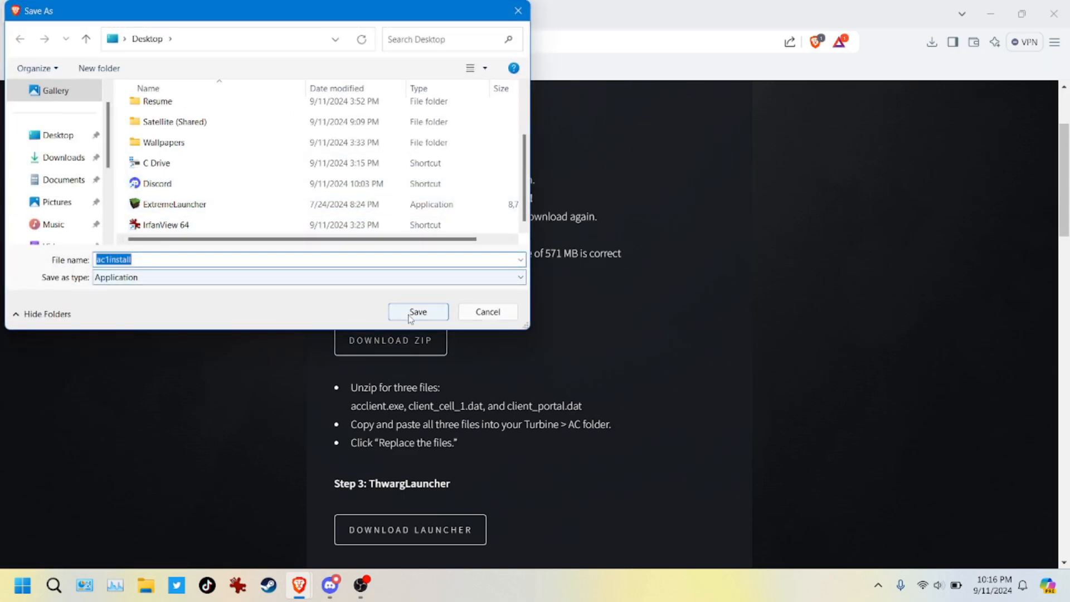
pyautogui.click(417, 312)
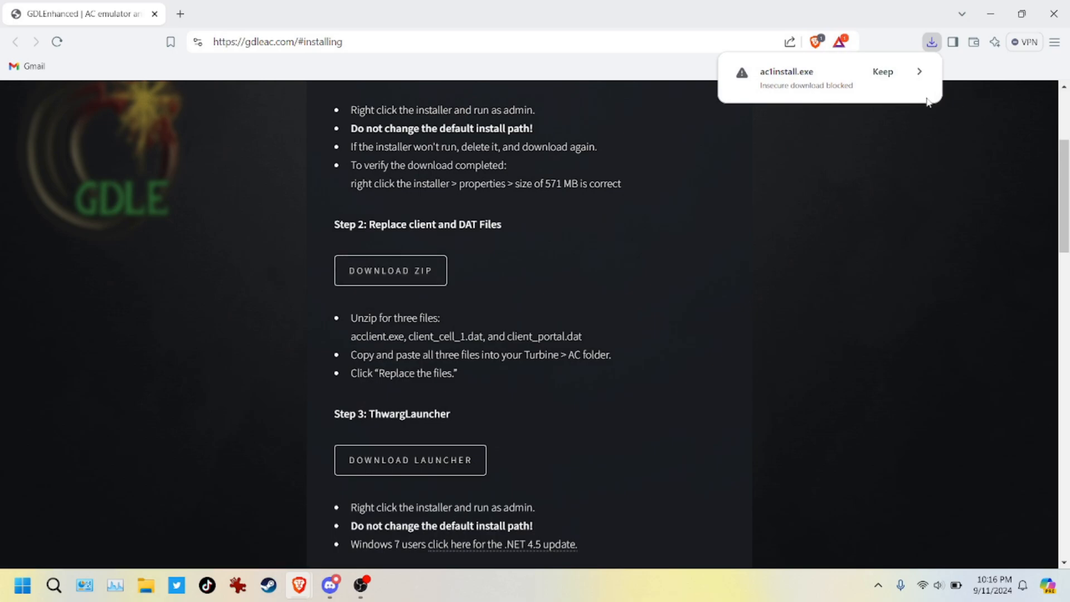
pyautogui.click(881, 71)
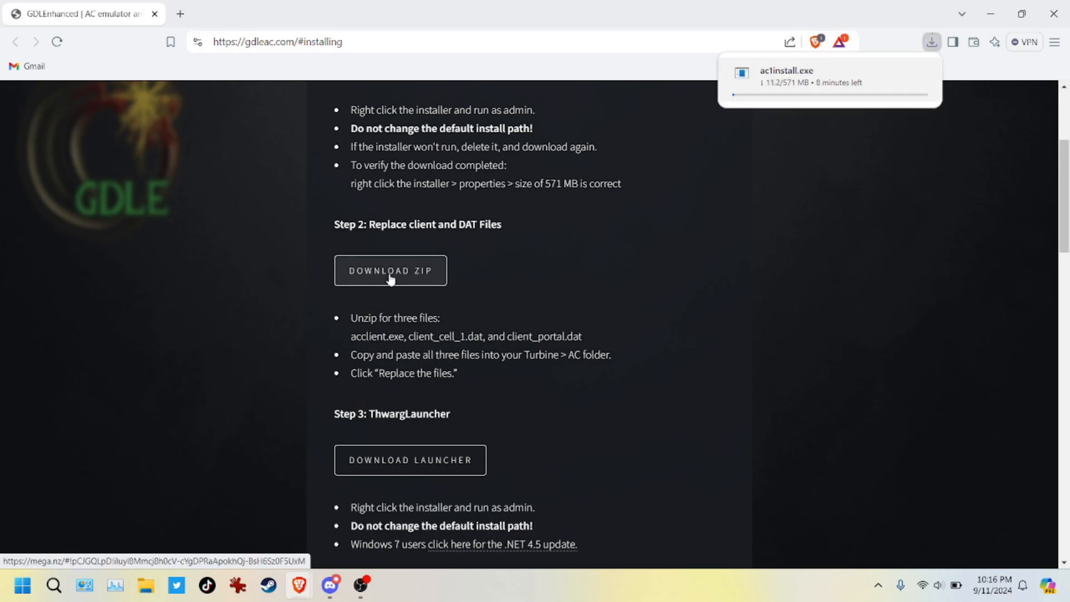
pyautogui.click(390, 270)
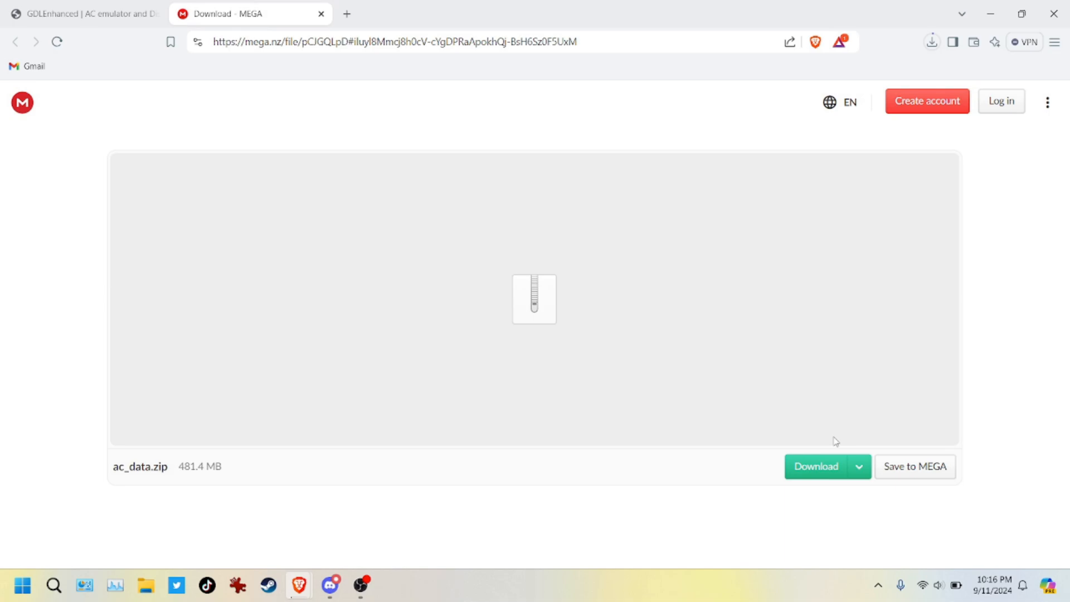
# Start the ac_data.zip download on MEGA, then open thwargle.com from the GDLE guide.
pyautogui.click(814, 466)
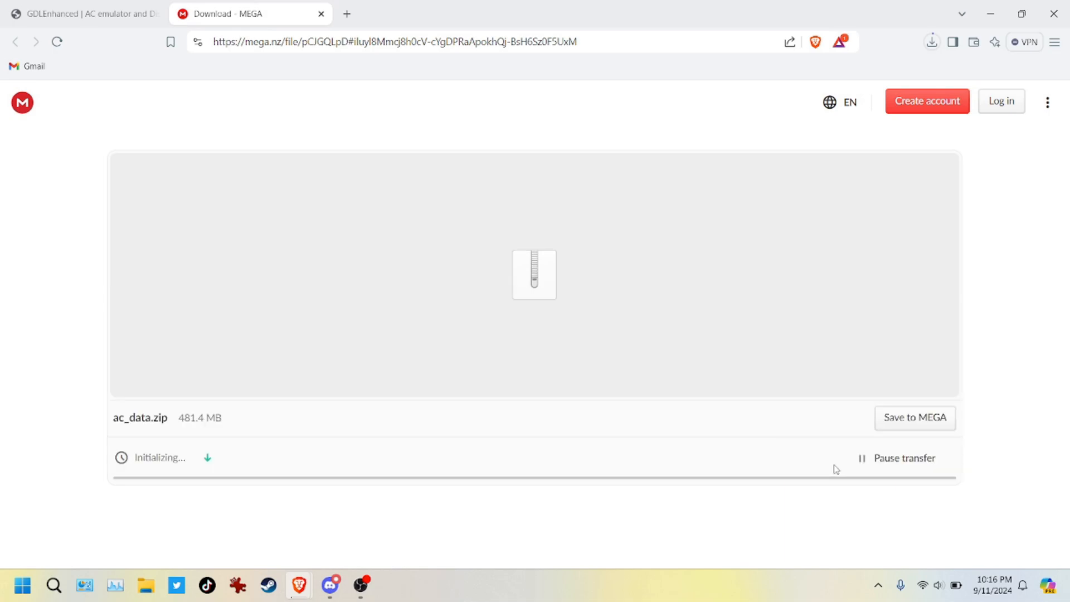
pyautogui.click(82, 14)
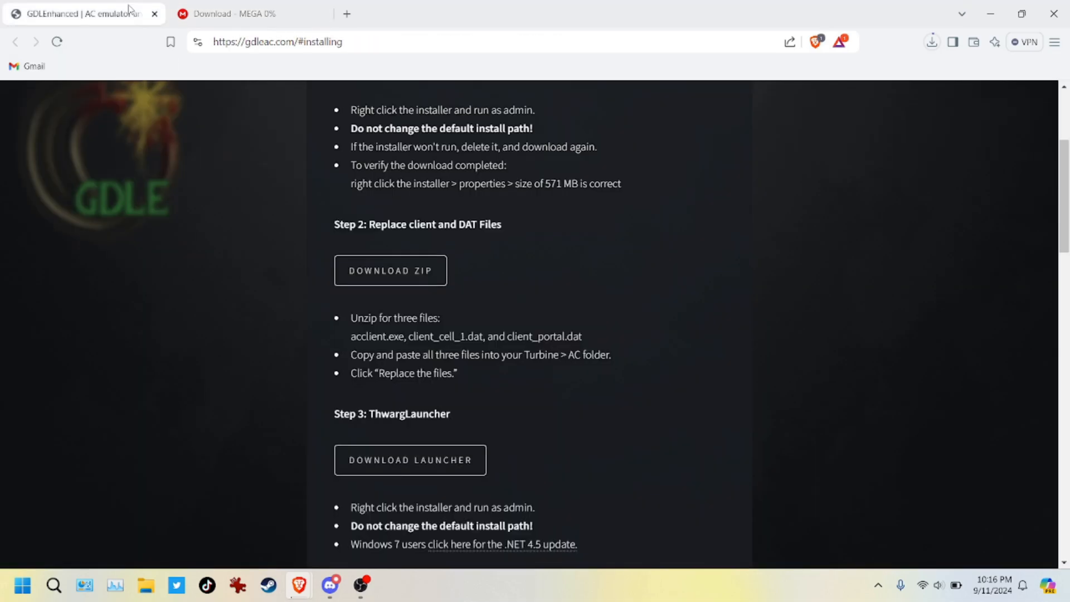
pyautogui.scroll(-3)
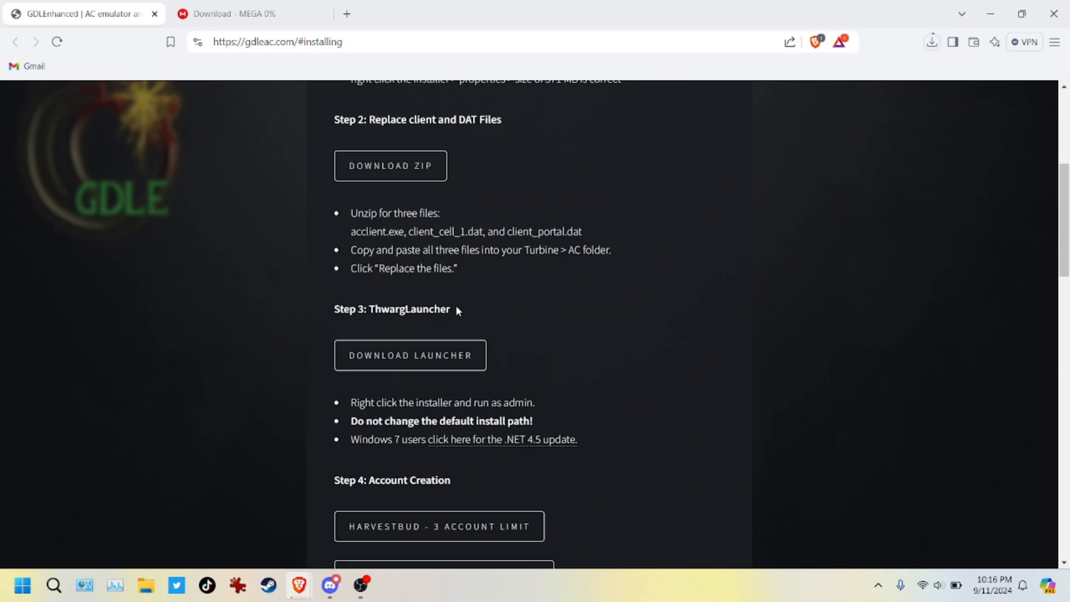
pyautogui.click(410, 355)
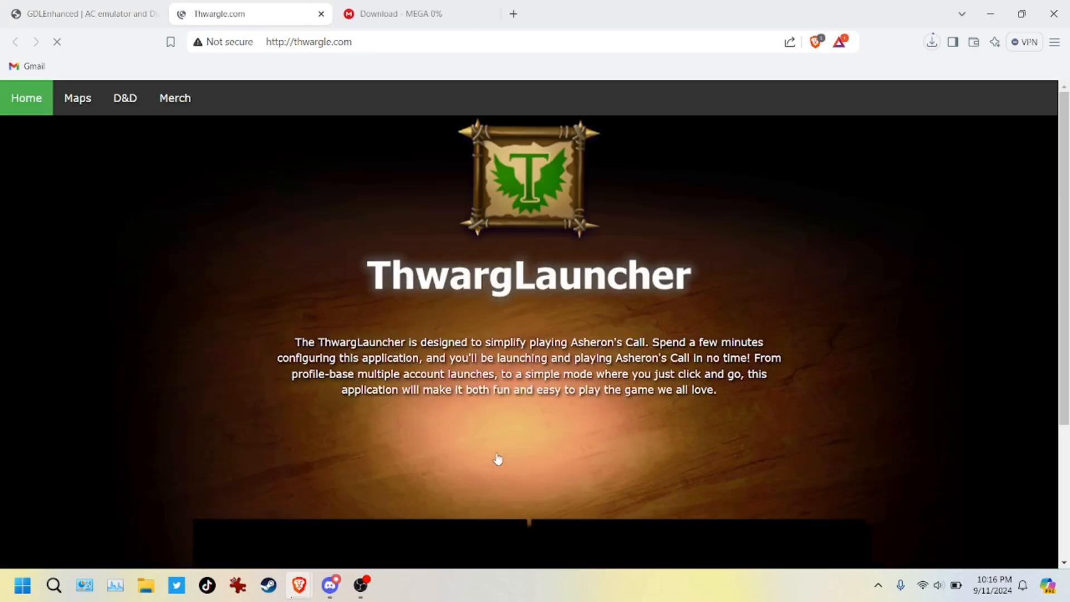
# Save ThwargLauncherInstaller to the Desktop, then scroll back through the GDLE installing guide.
pyautogui.click(528, 458)
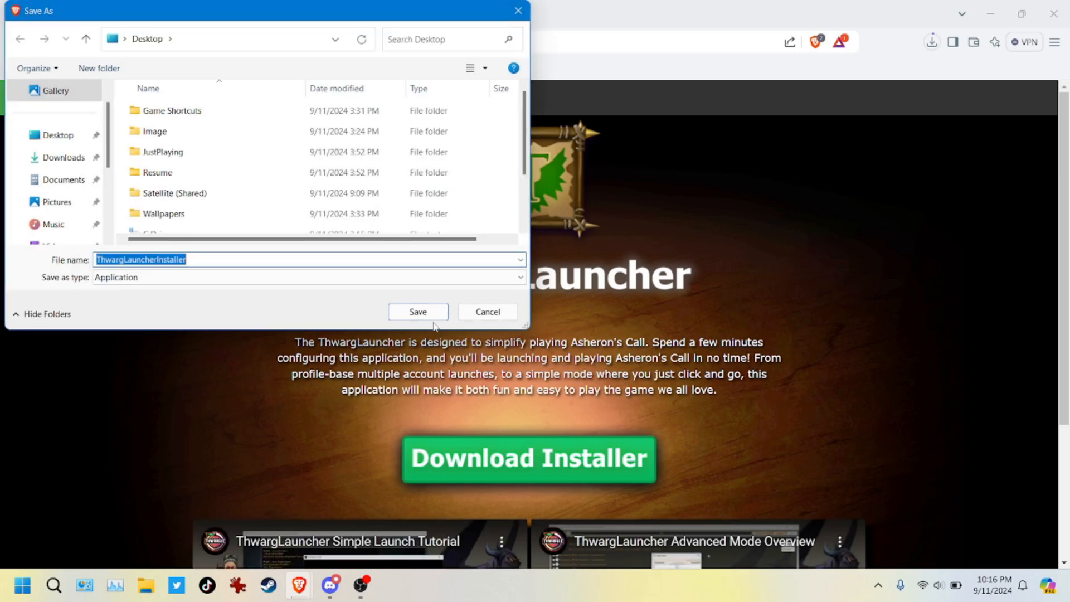
pyautogui.click(417, 311)
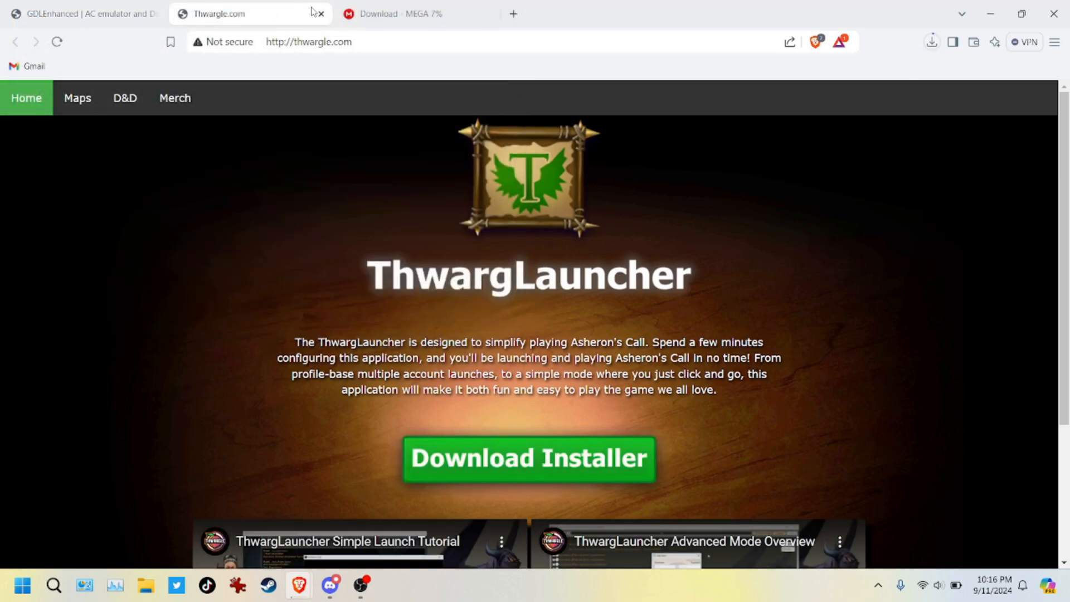
pyautogui.click(82, 13)
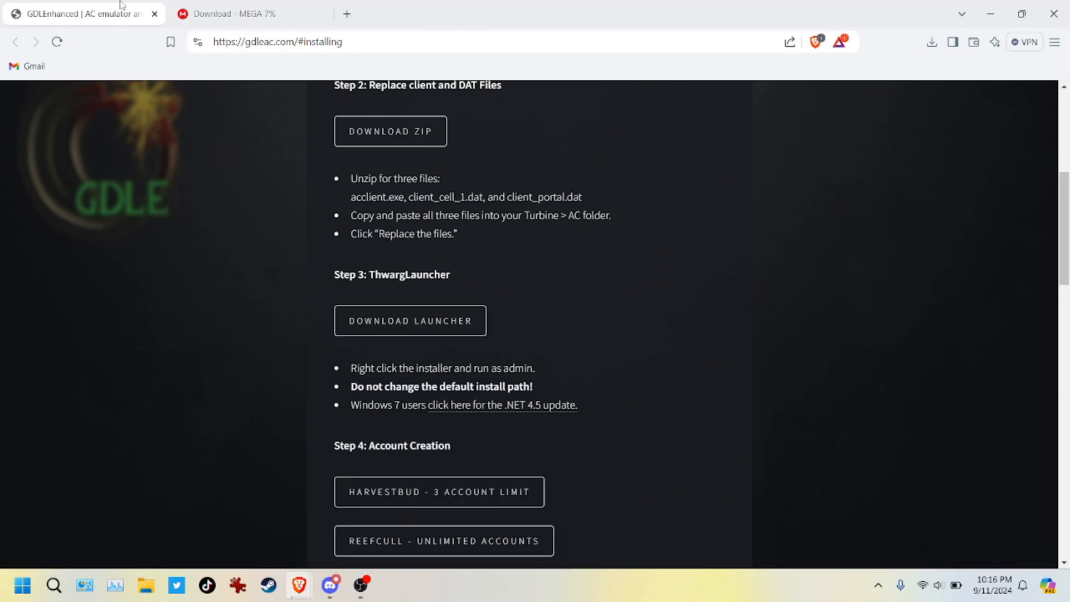
pyautogui.scroll(-3)
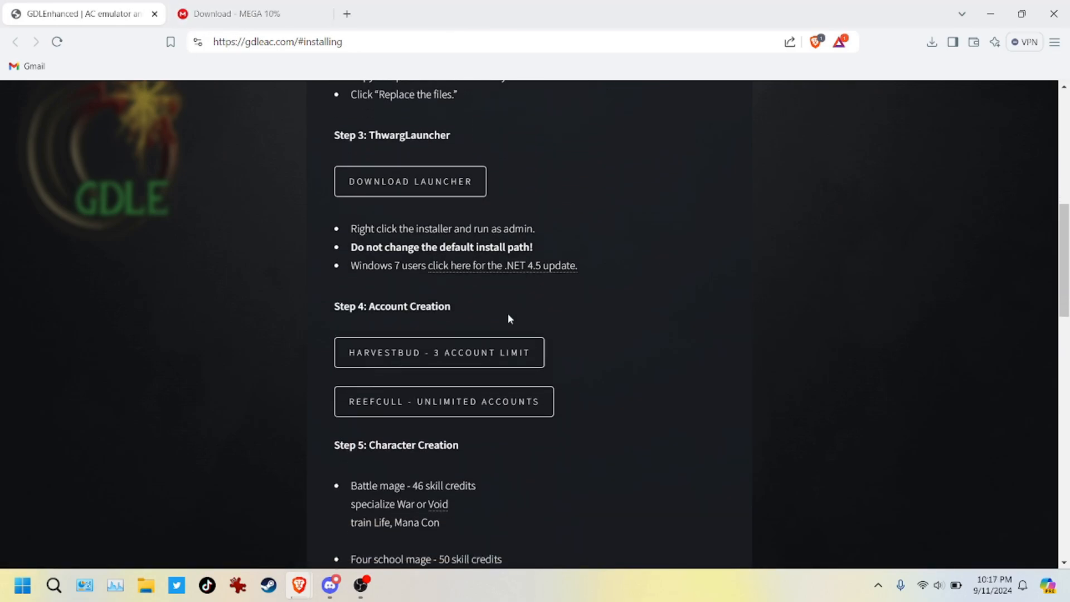
pyautogui.scroll(-3)
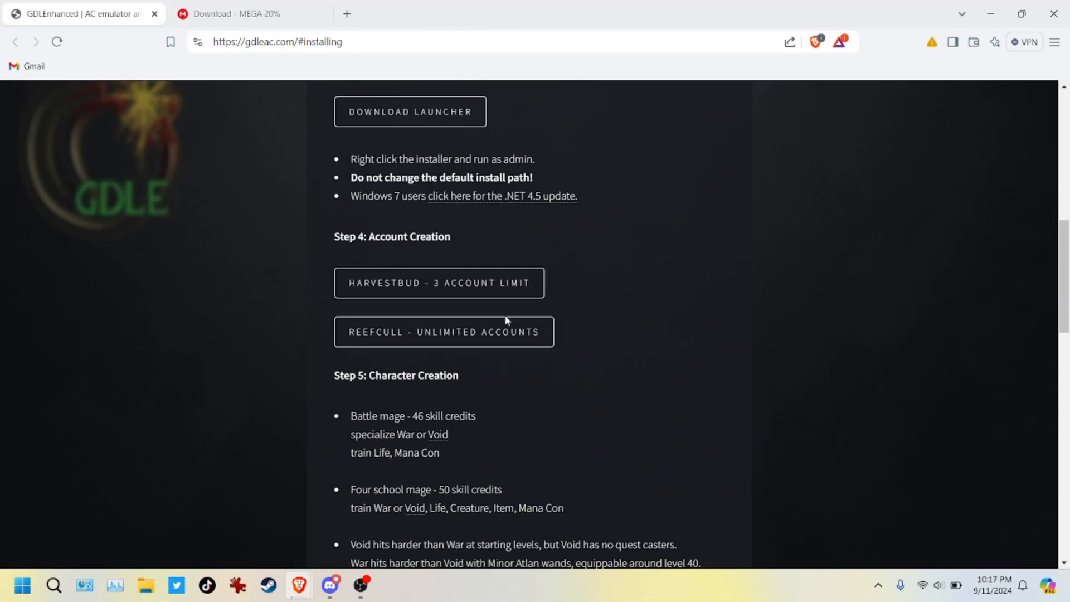
pyautogui.scroll(3)
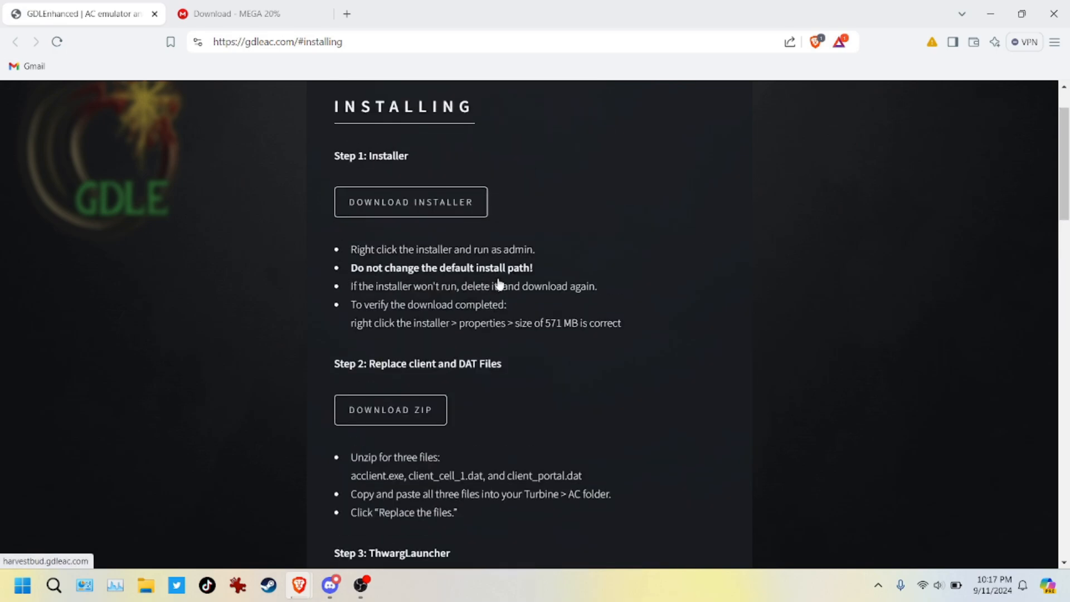
pyautogui.scroll(-3)
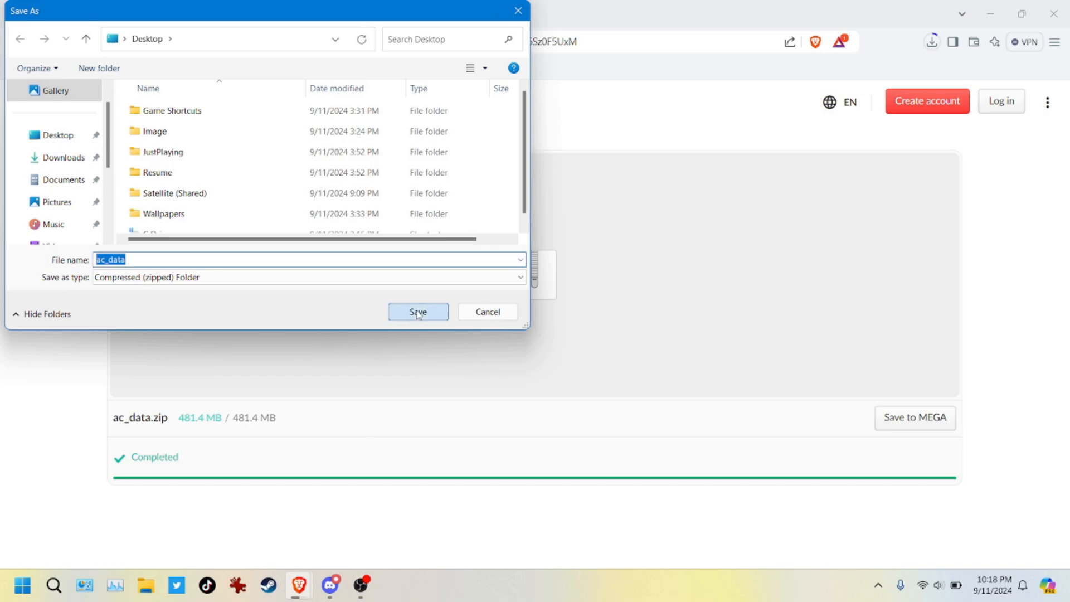
# Confirm the ac_data.zip save to the Desktop and switch back to the guide tab.
pyautogui.click(418, 312)
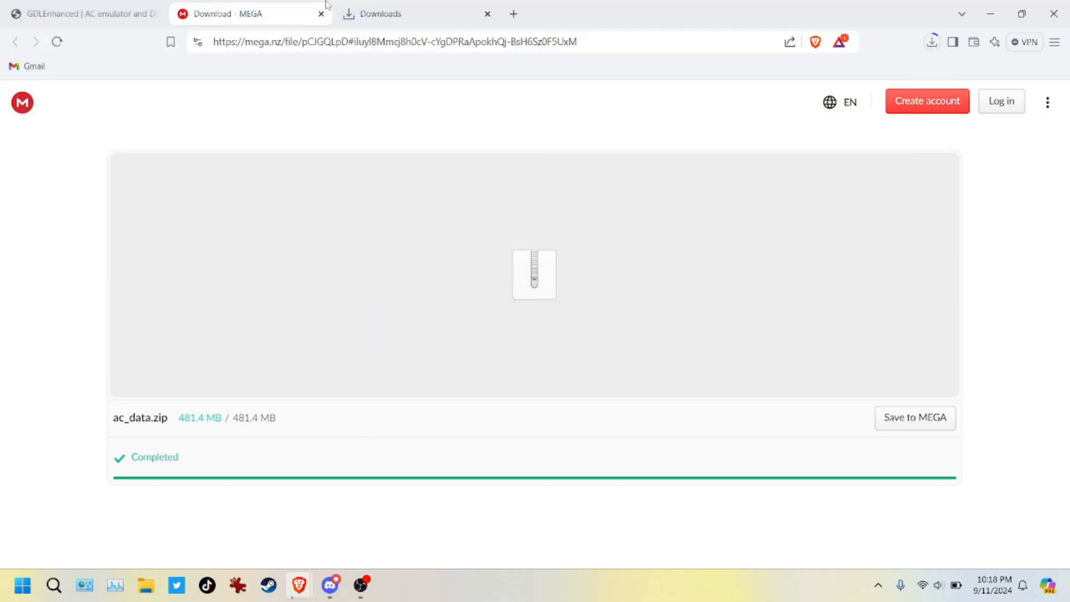
pyautogui.click(328, 585)
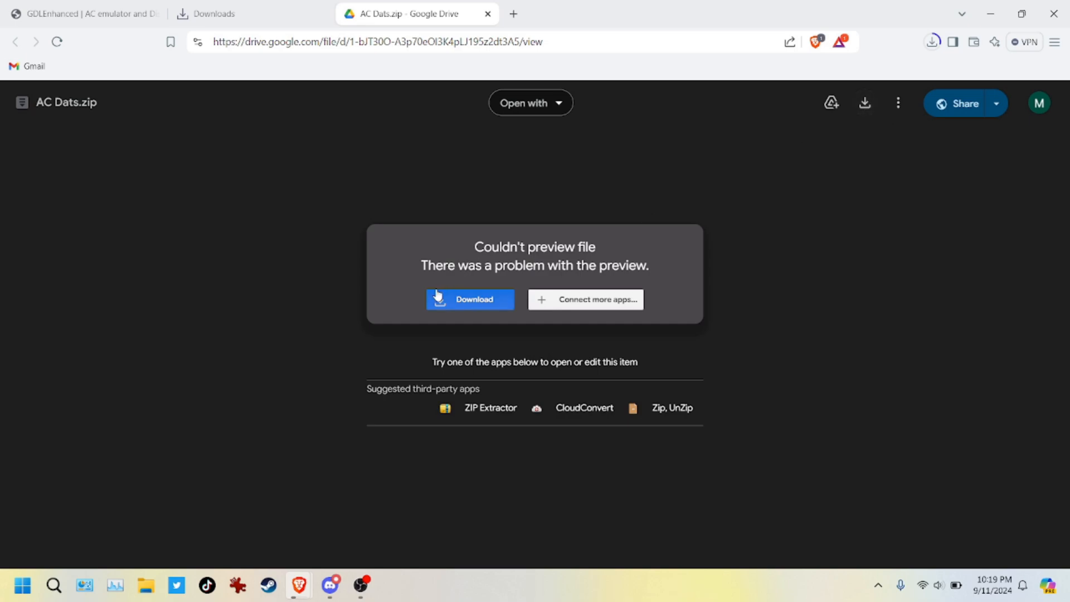
# Download AC Dats.zip past the virus-scan warning to the Desktop and close the Drive tab.
pyautogui.click(469, 299)
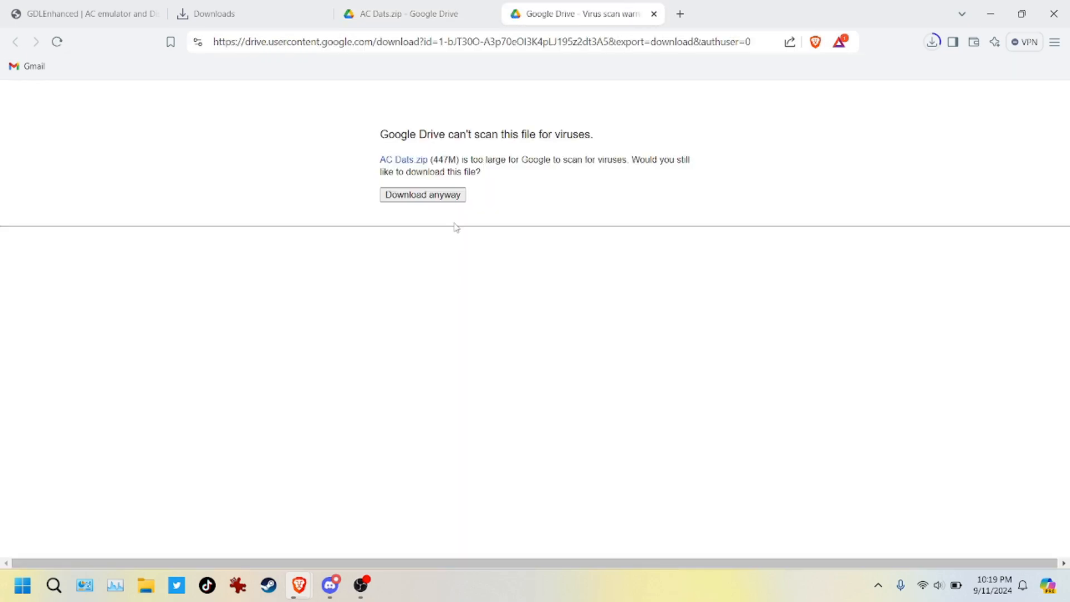
pyautogui.click(422, 194)
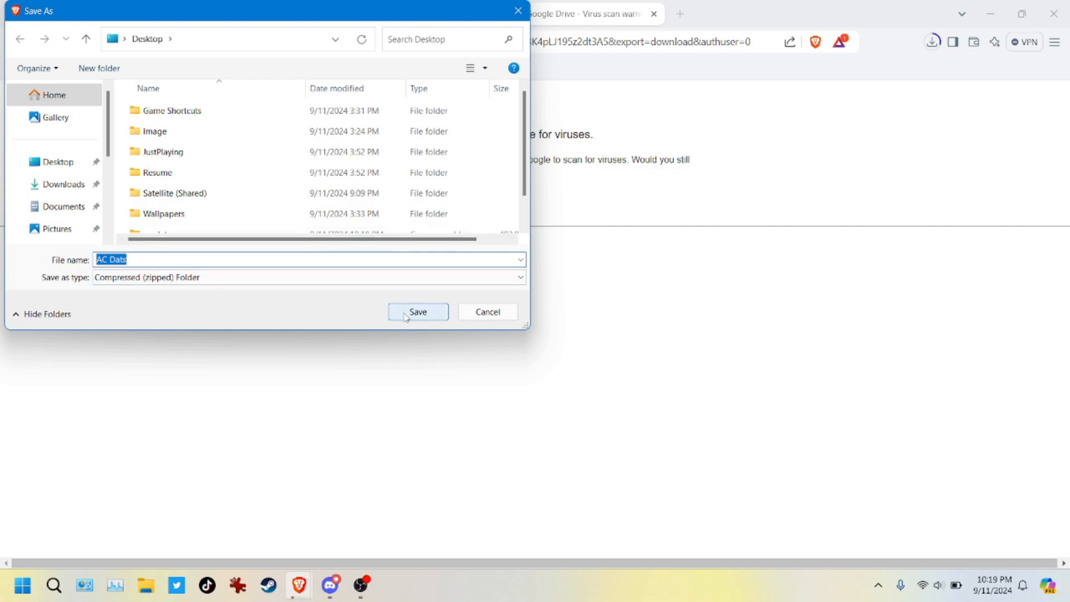
pyautogui.click(417, 311)
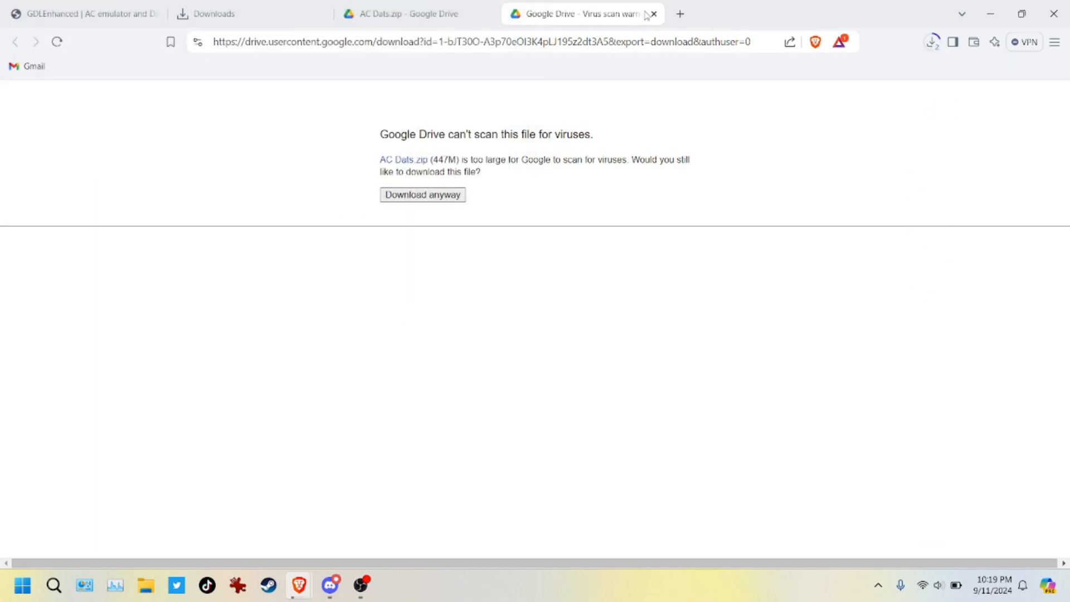
pyautogui.click(652, 13)
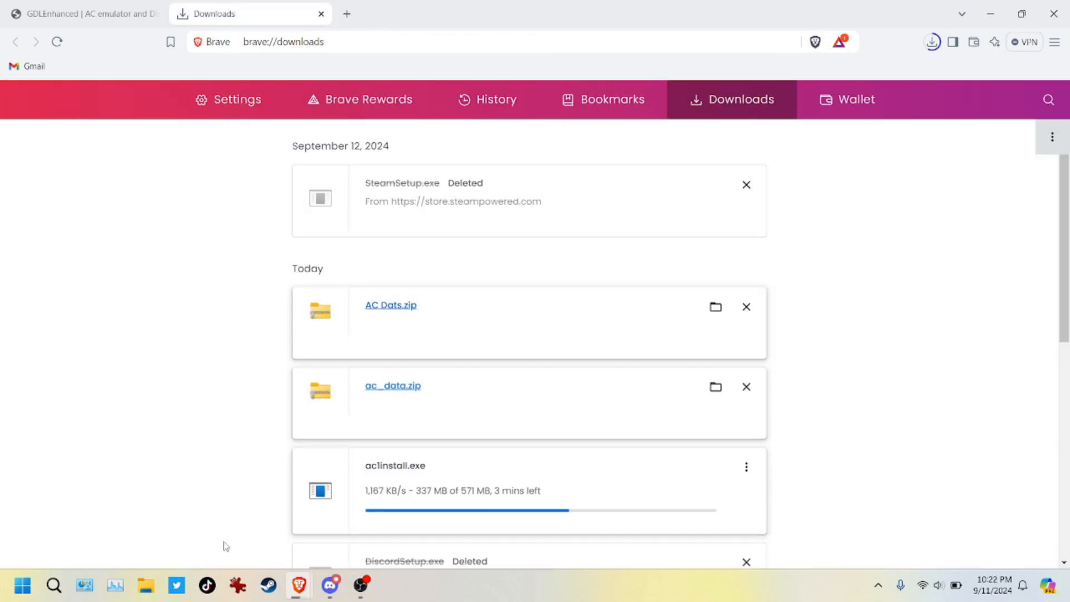
# Create a Games folder on Acer (C:), then show Brave's recent downloads.
pyautogui.click(145, 584)
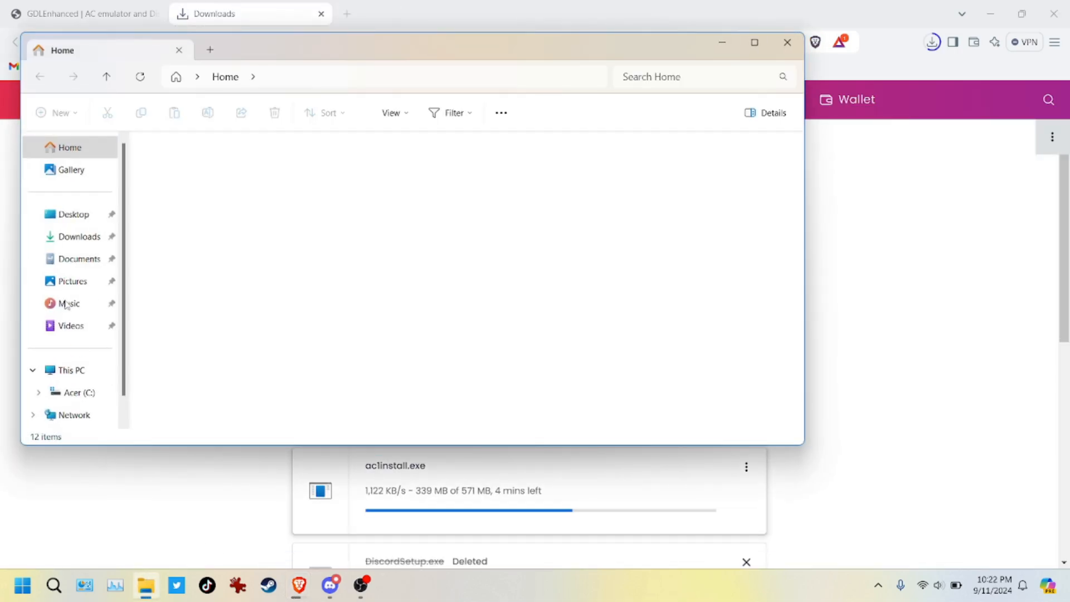
pyautogui.click(74, 392)
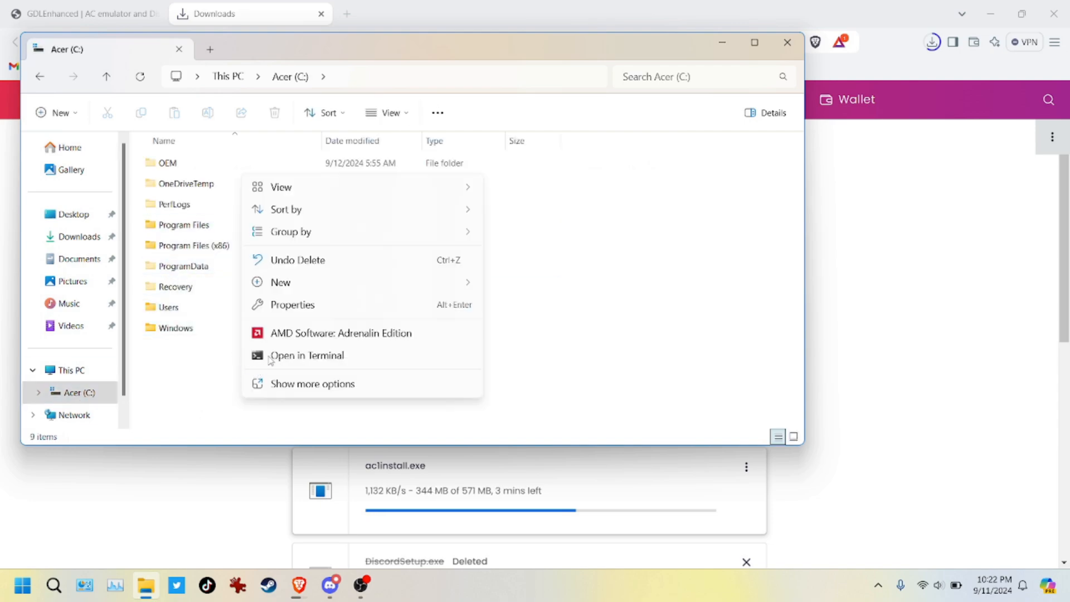
pyautogui.click(280, 282)
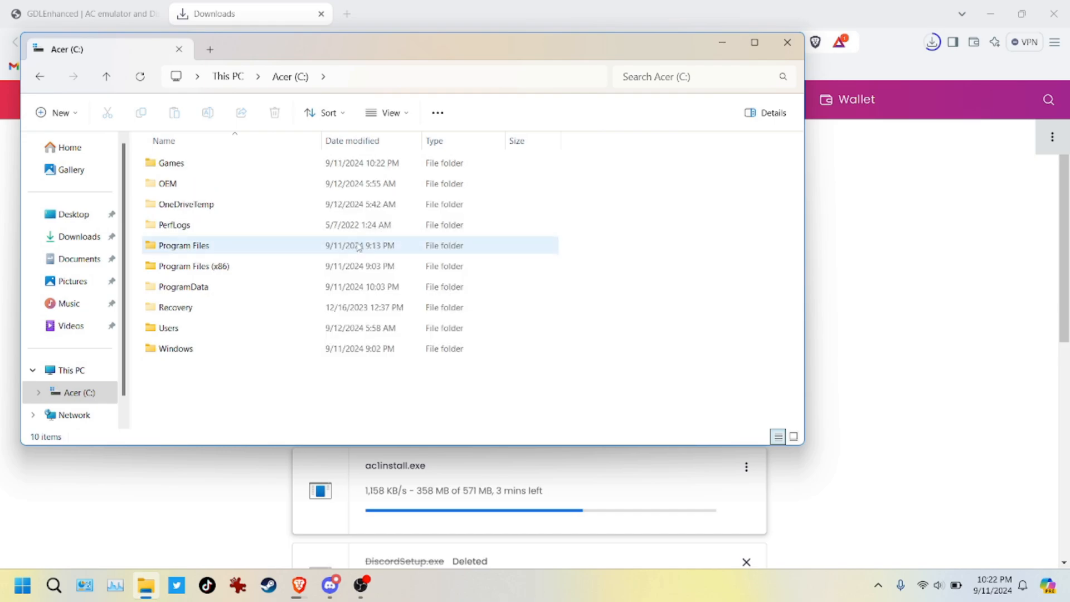
pyautogui.click(787, 42)
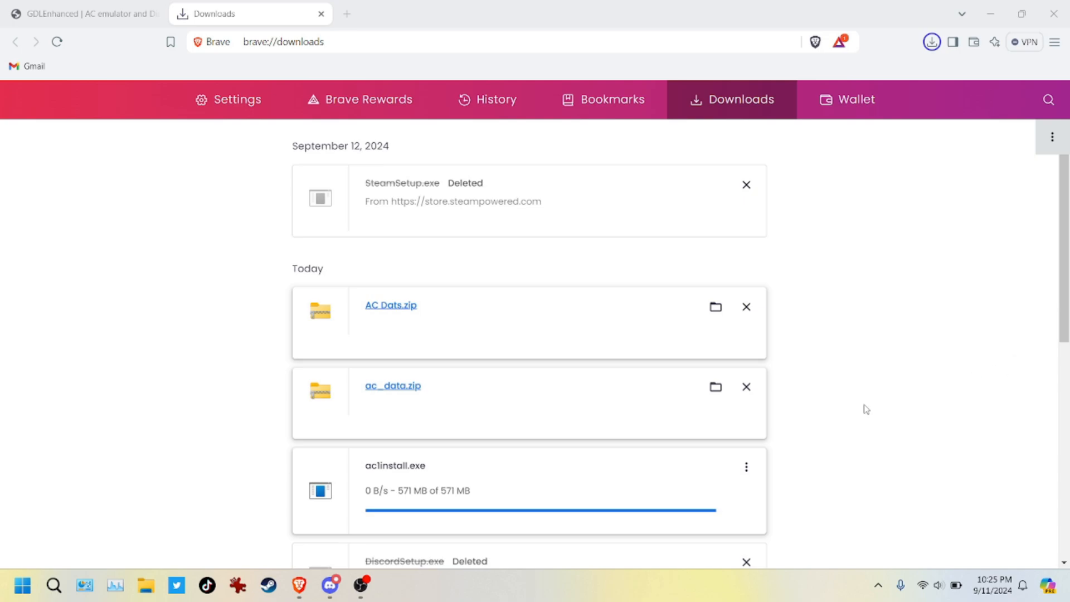
pyautogui.moveTo(423, 493)
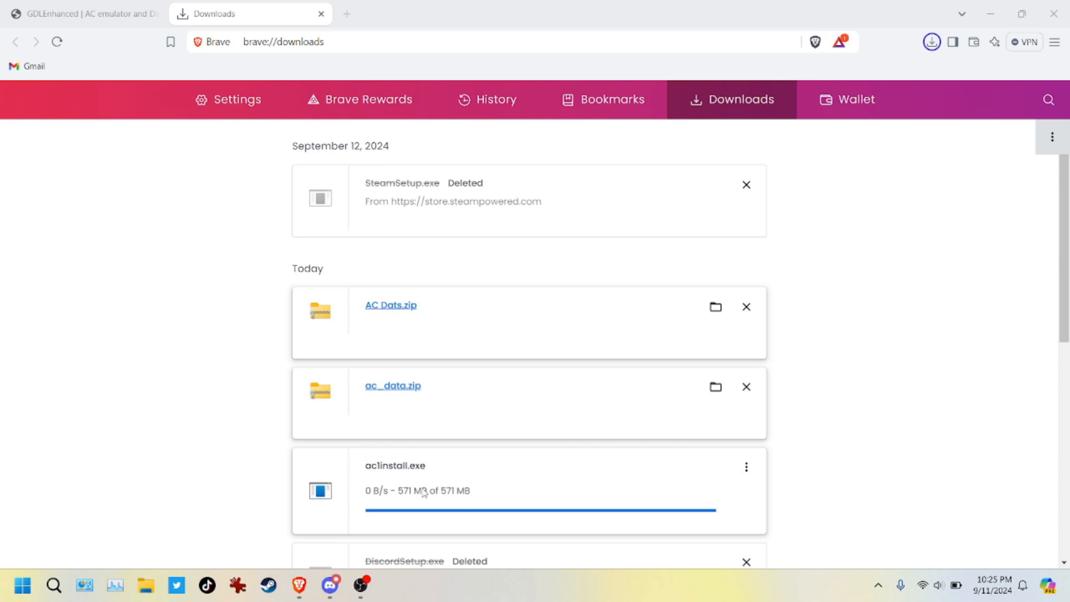
pyautogui.moveTo(488, 478)
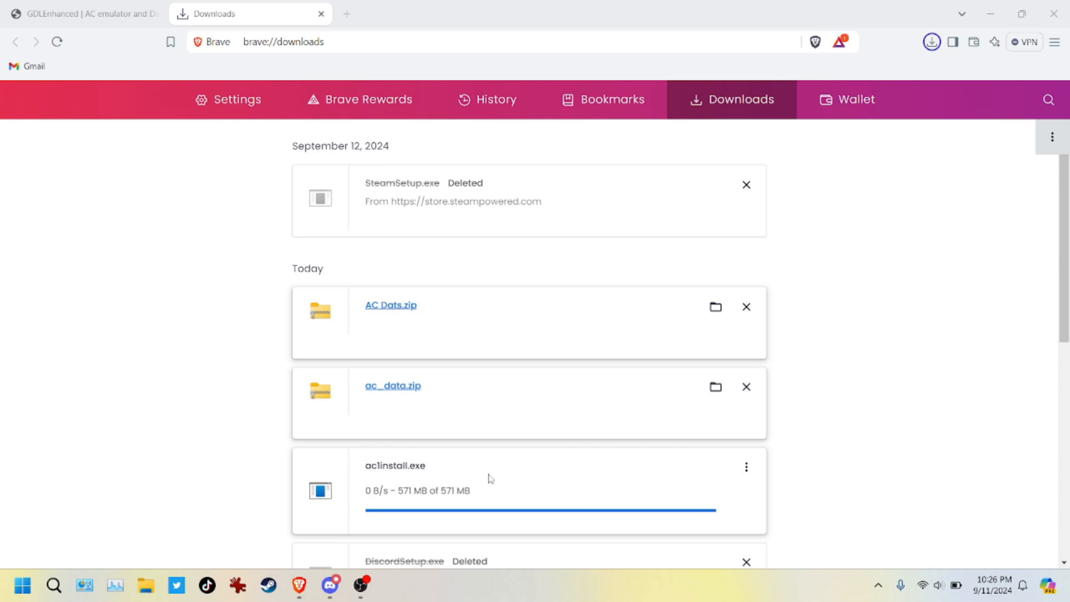
pyautogui.click(931, 42)
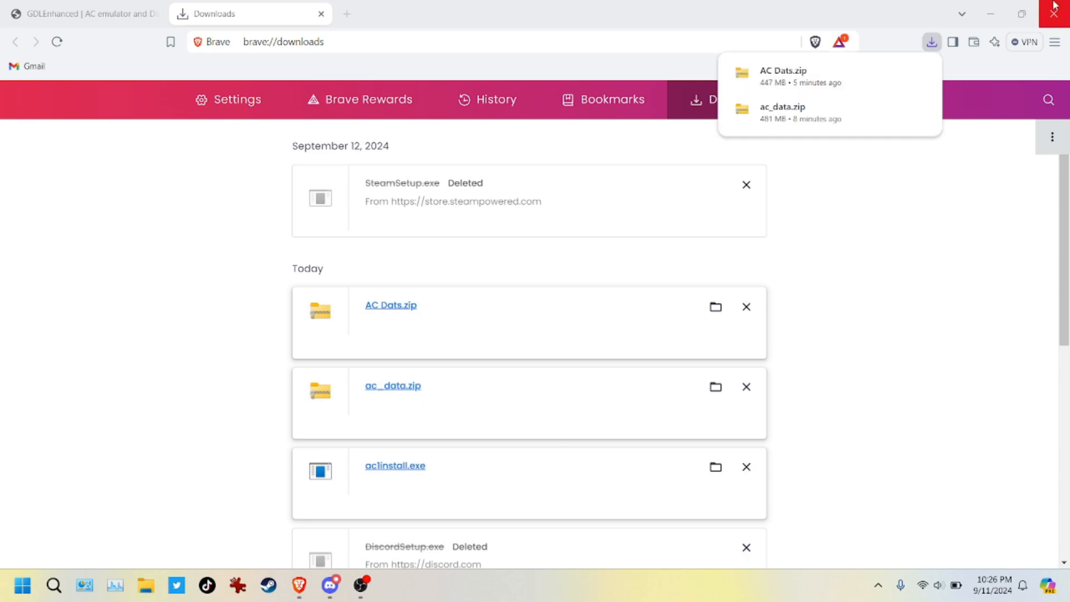
pyautogui.moveTo(148, 5)
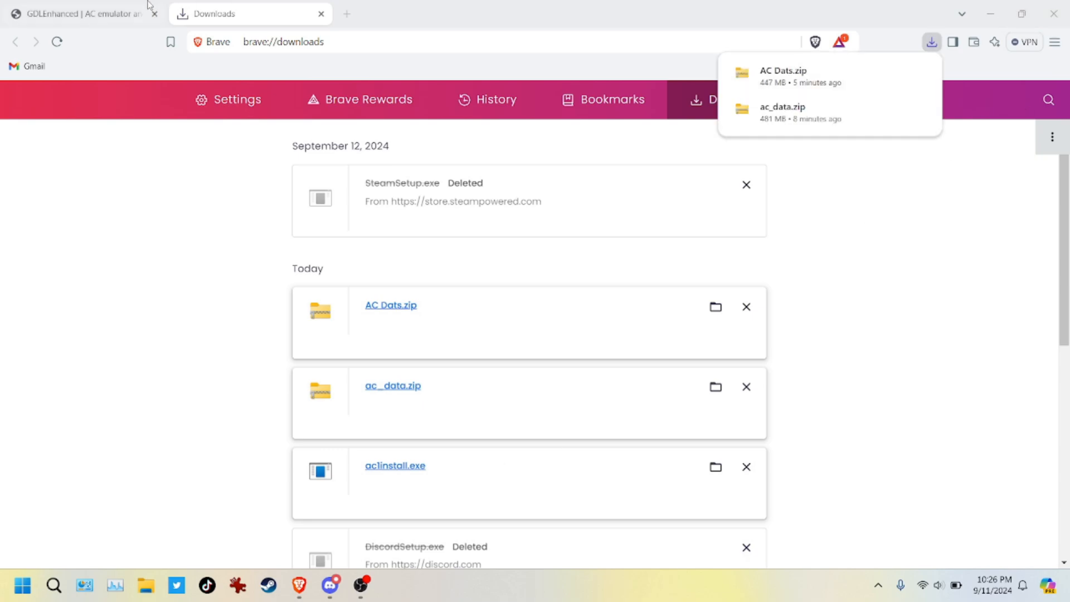
# Minimize Brave from the GDLE tab and pick an option from the ac1install desktop icon's menu.
pyautogui.click(82, 13)
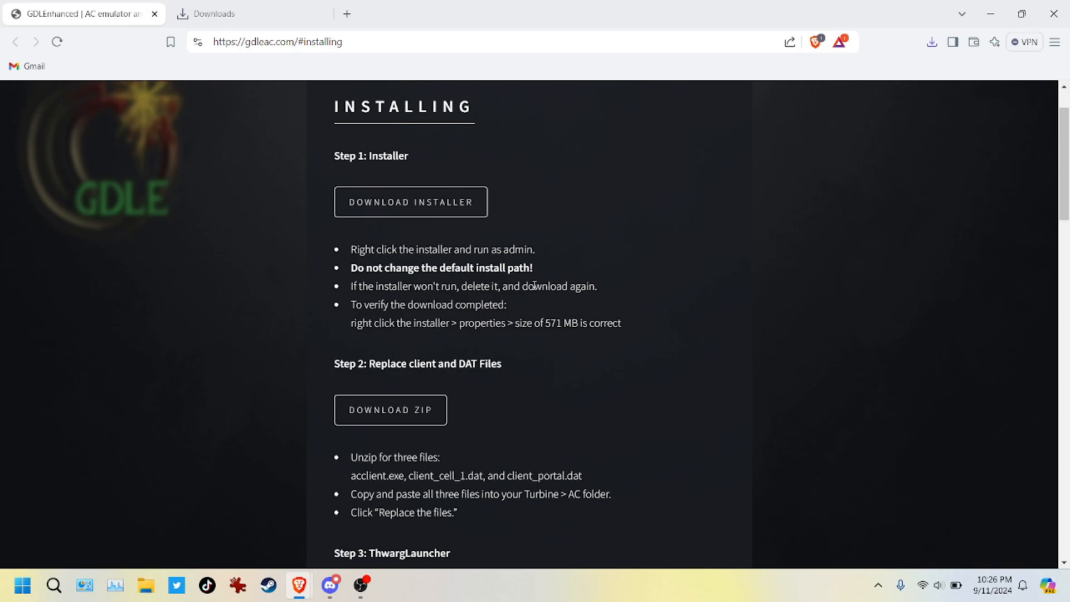
pyautogui.moveTo(506, 323)
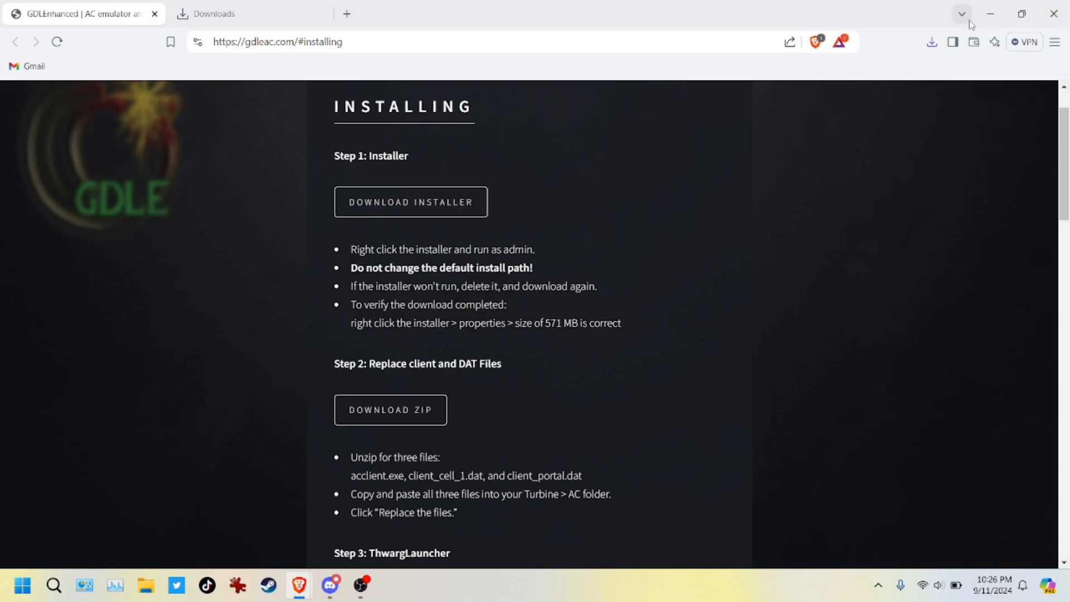
pyautogui.click(989, 12)
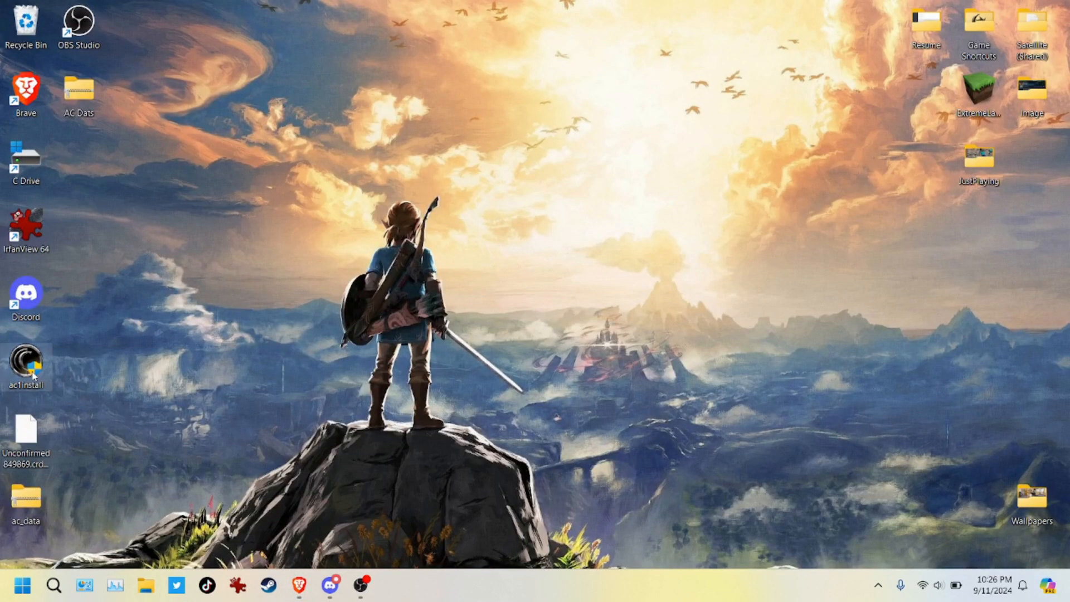
pyautogui.moveTo(149, 445)
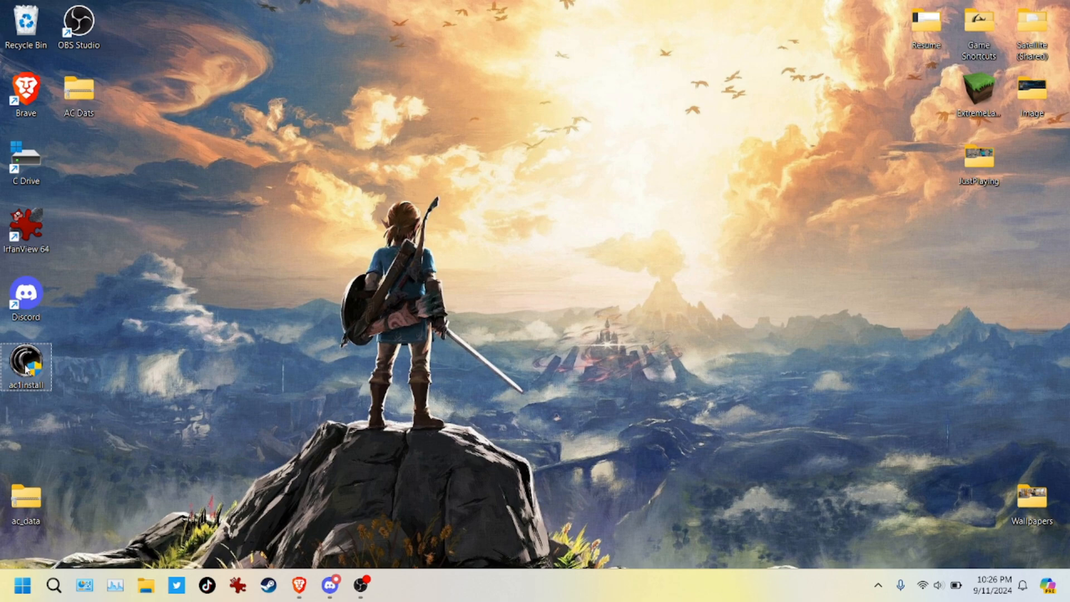
pyautogui.rightClick(26, 359)
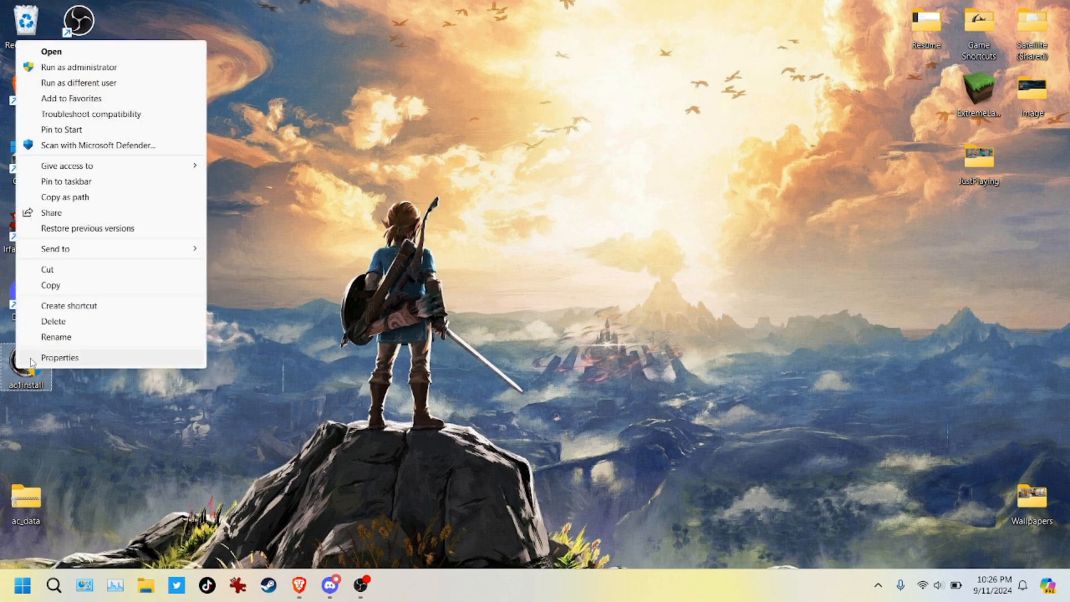
pyautogui.click(60, 357)
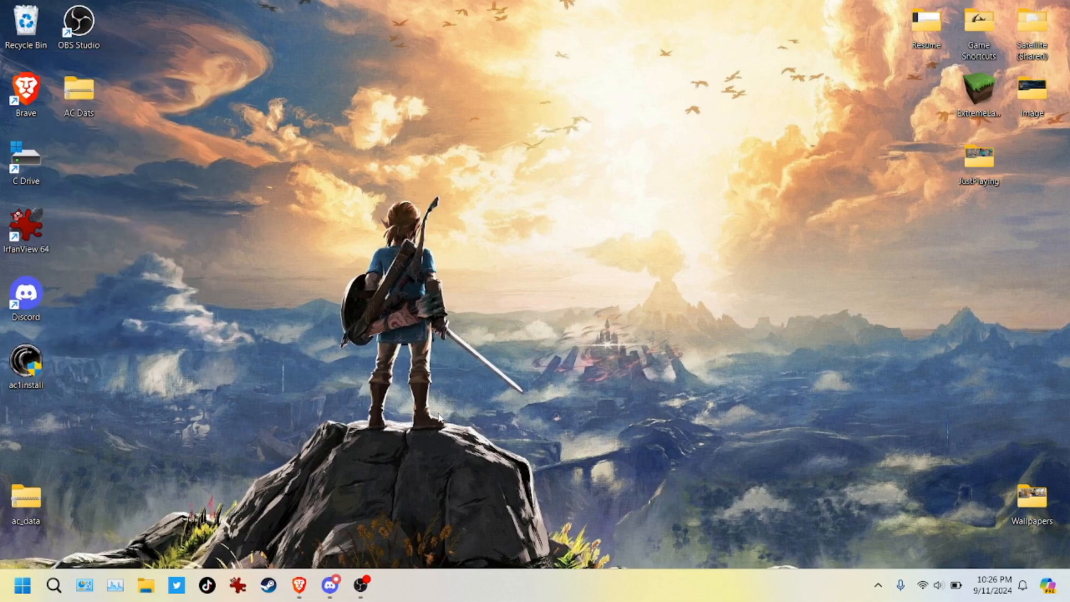
# Run ac1install and finish the InstallShield Wizard with the default c:\Turbine\Asheron's Call folder.
pyautogui.doubleClick(25, 364)
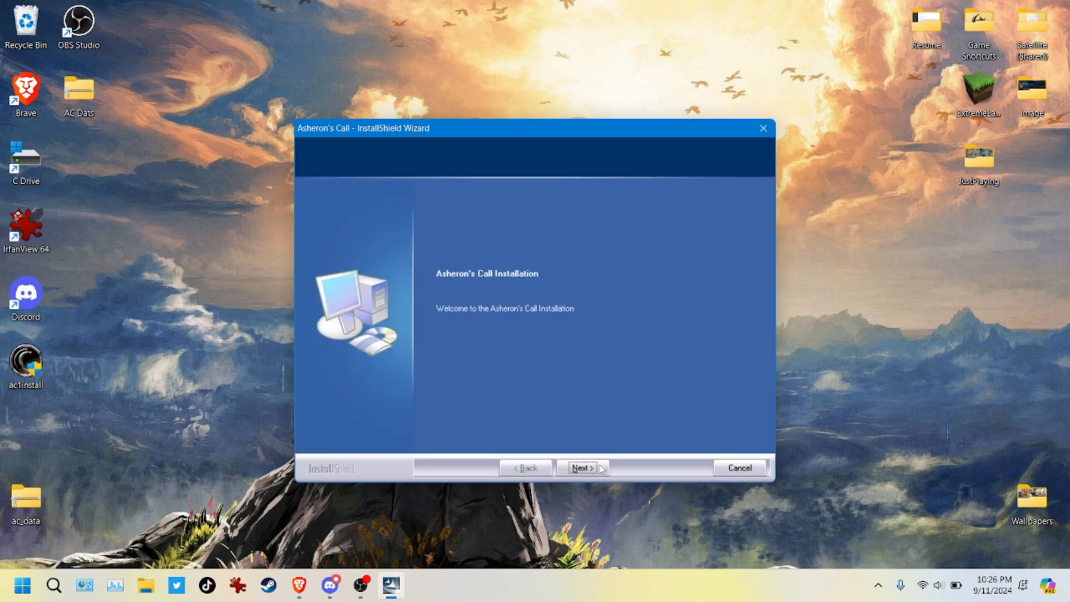
pyautogui.click(582, 468)
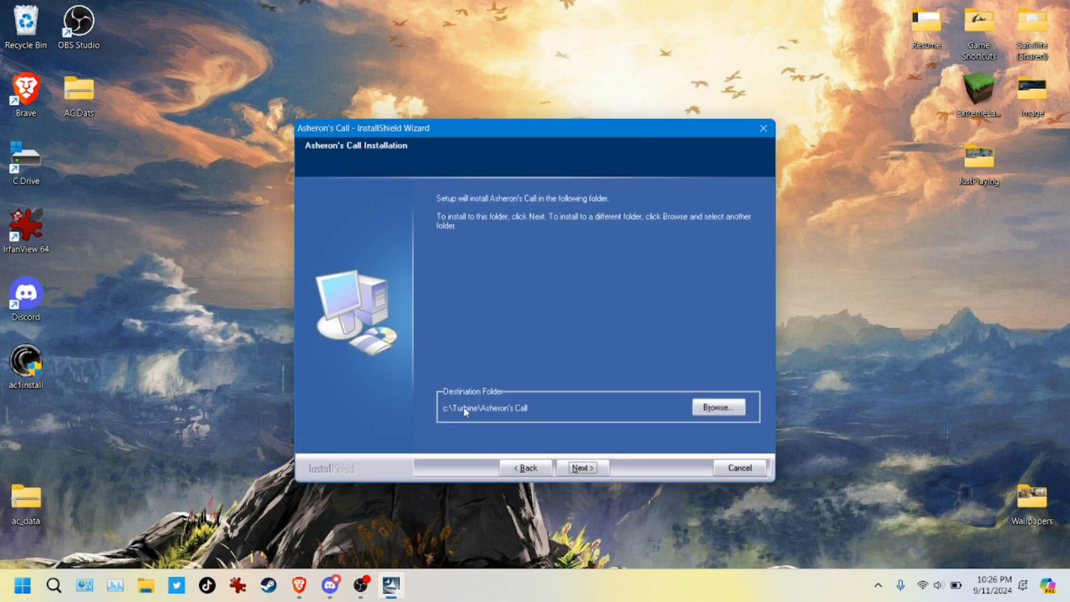
pyautogui.click(581, 467)
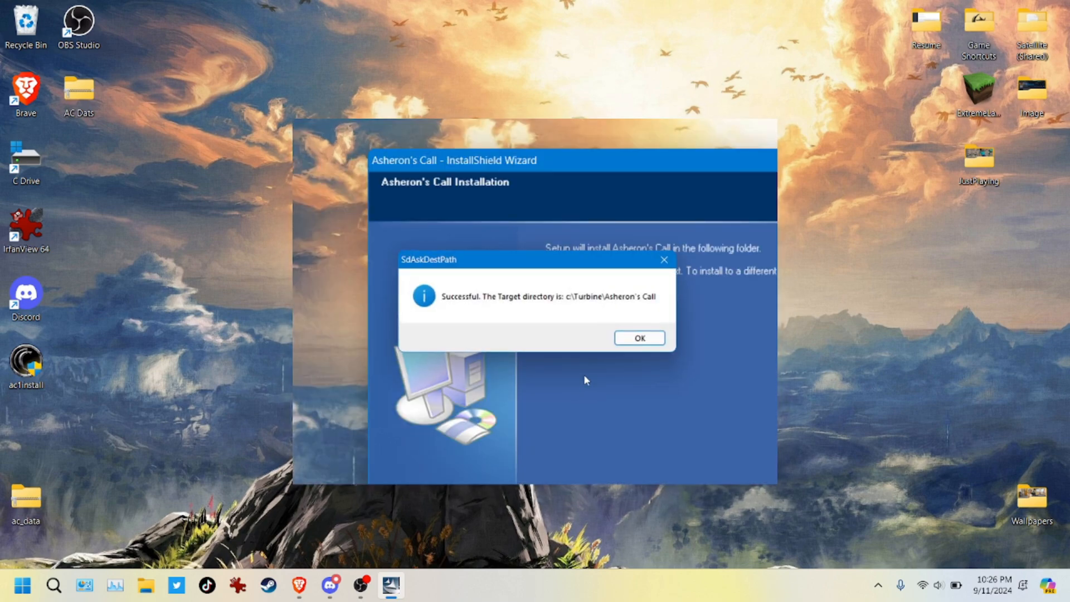
pyautogui.click(638, 338)
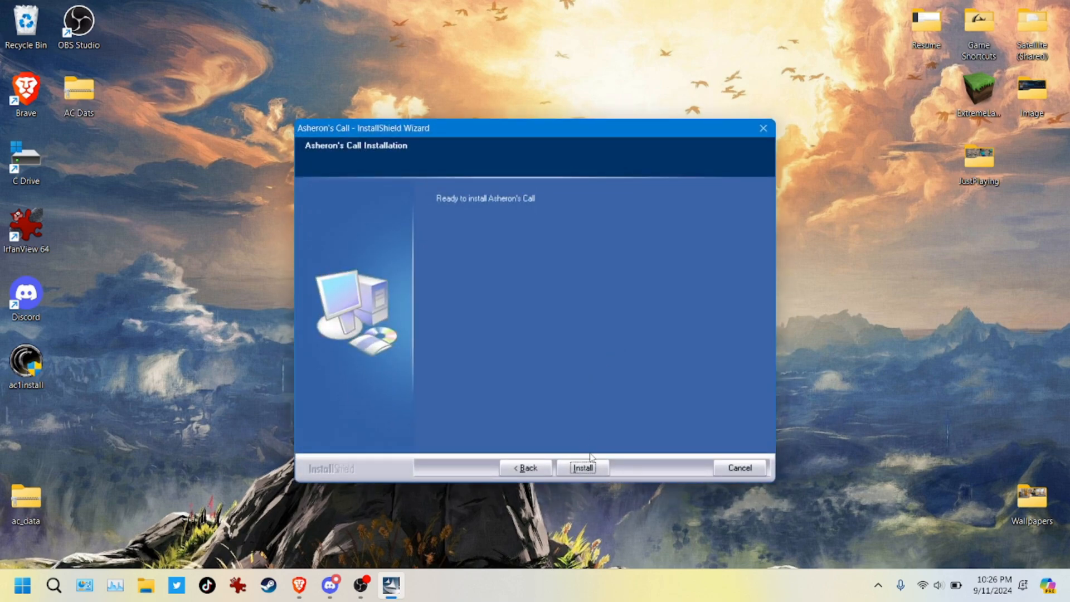
pyautogui.click(582, 467)
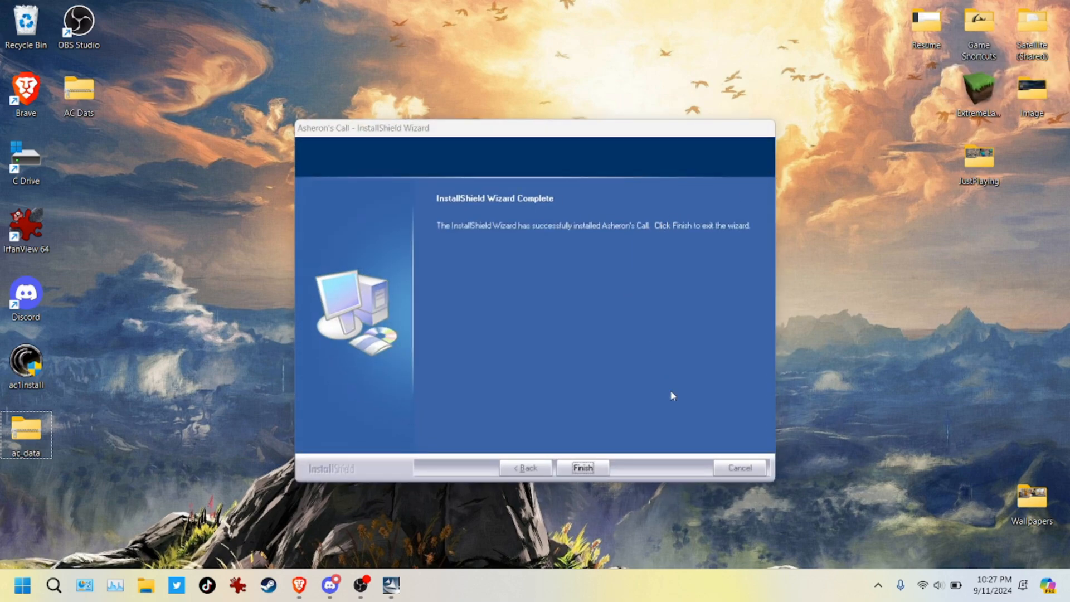
pyautogui.click(581, 467)
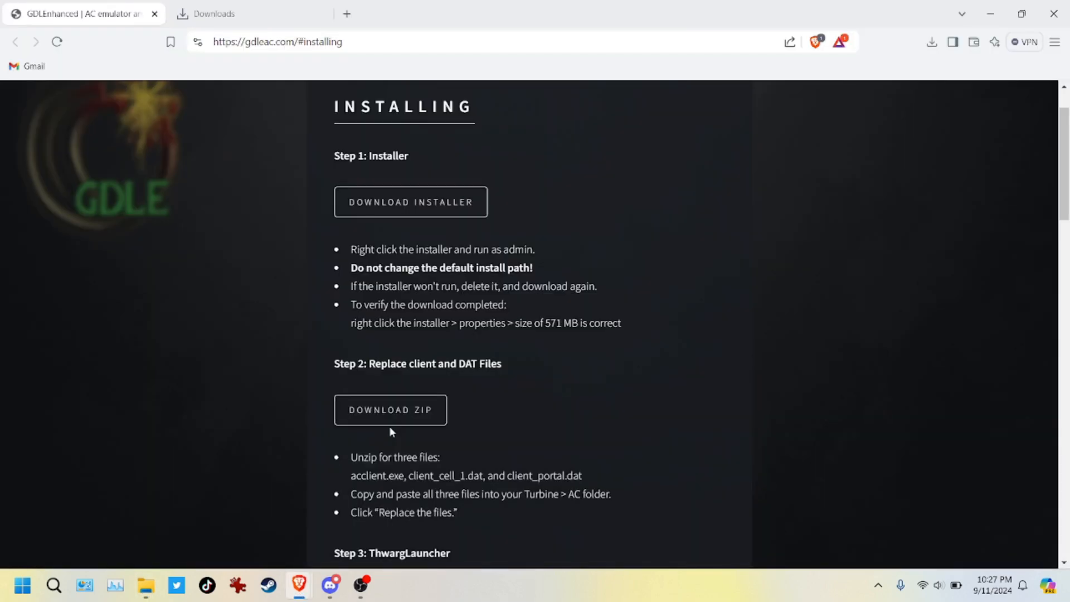
pyautogui.moveTo(455, 262)
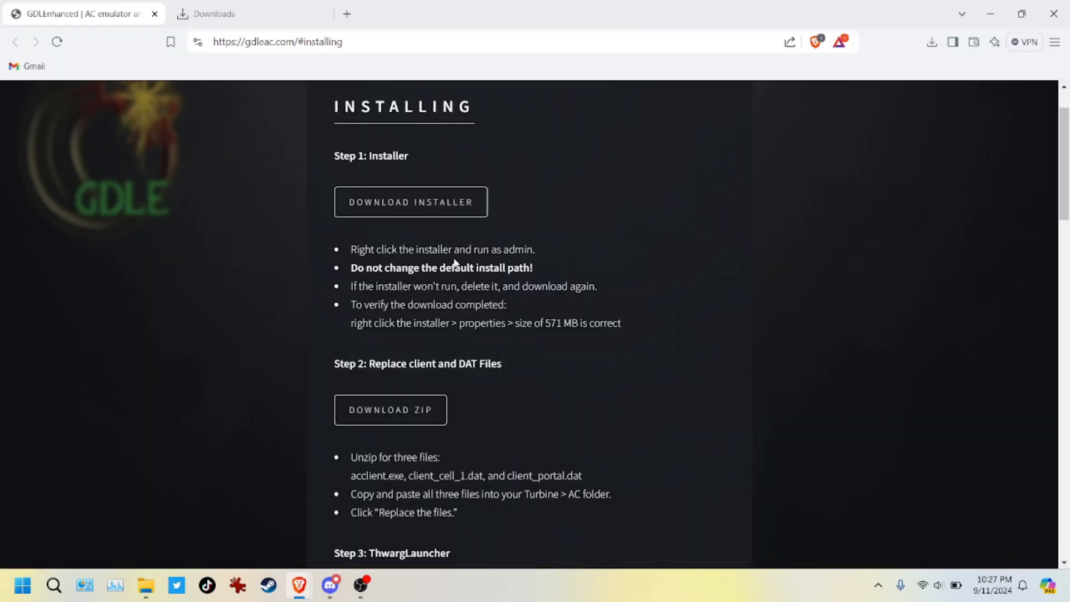
# Scroll the GDLE guide down to Step 2: Replace client and DAT Files.
pyautogui.scroll(-3)
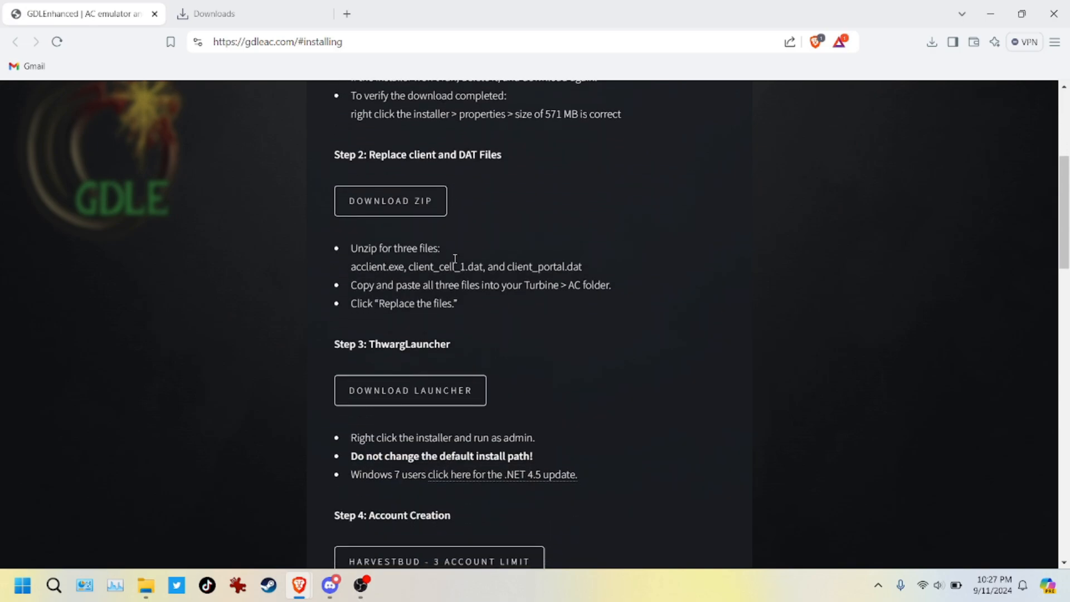
pyautogui.moveTo(392, 316)
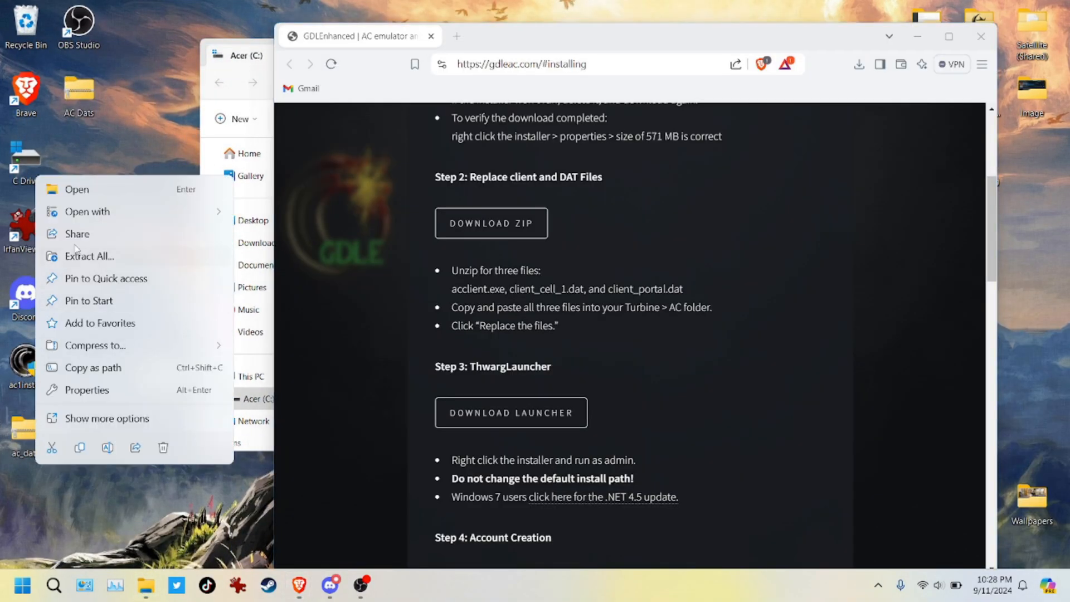
pyautogui.moveTo(42, 467)
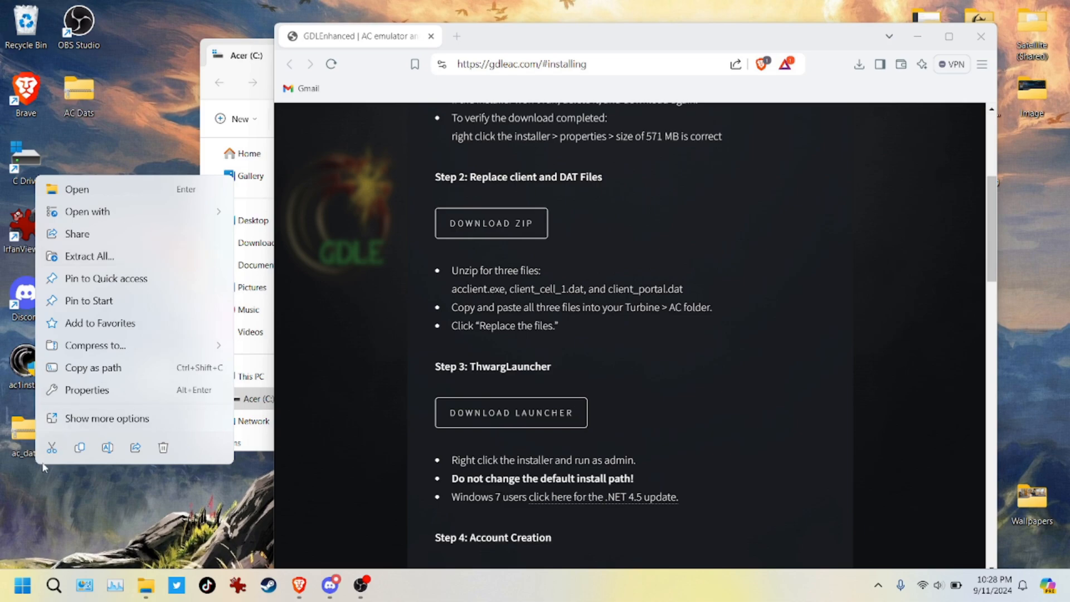
# Extract ac_data.zip to the suggested ac_data folder on the Desktop.
pyautogui.click(106, 418)
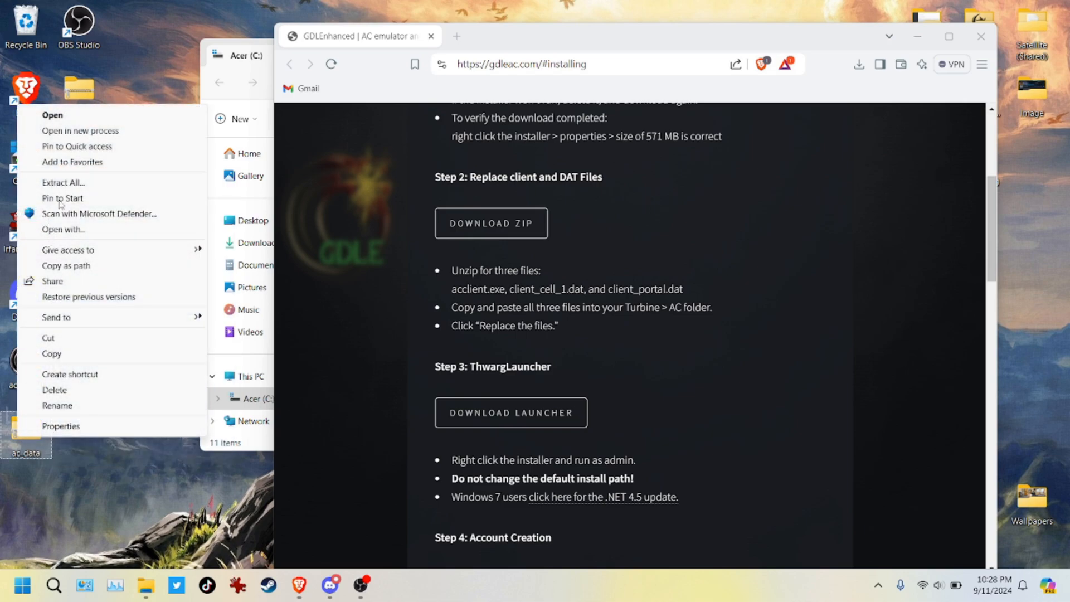
pyautogui.click(63, 182)
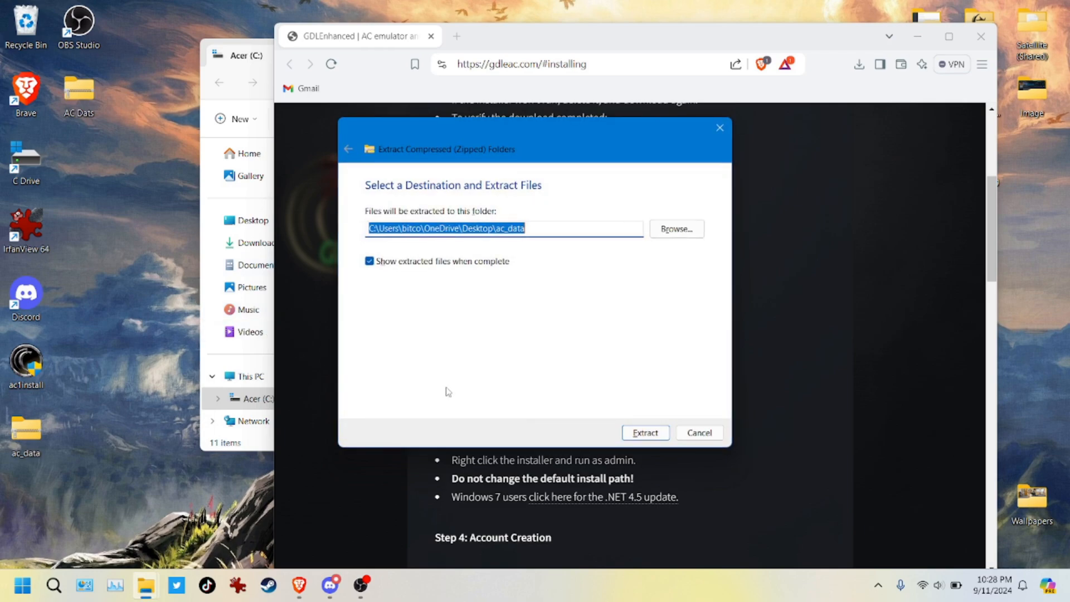
pyautogui.click(643, 433)
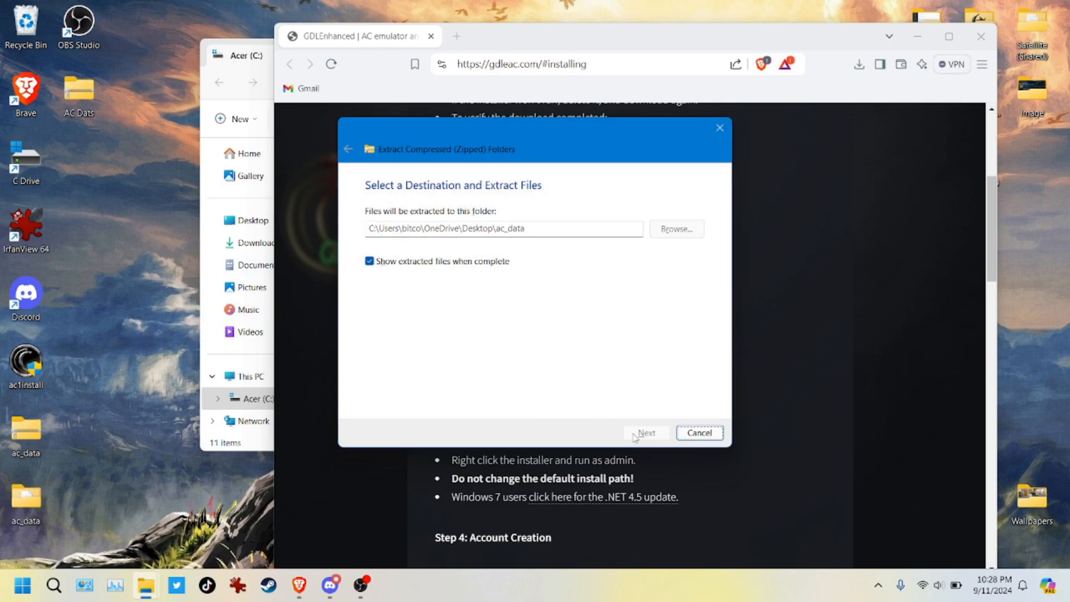
# Open C:\Turbine, return to the install guide, and select the extracted client files.
pyautogui.click(644, 432)
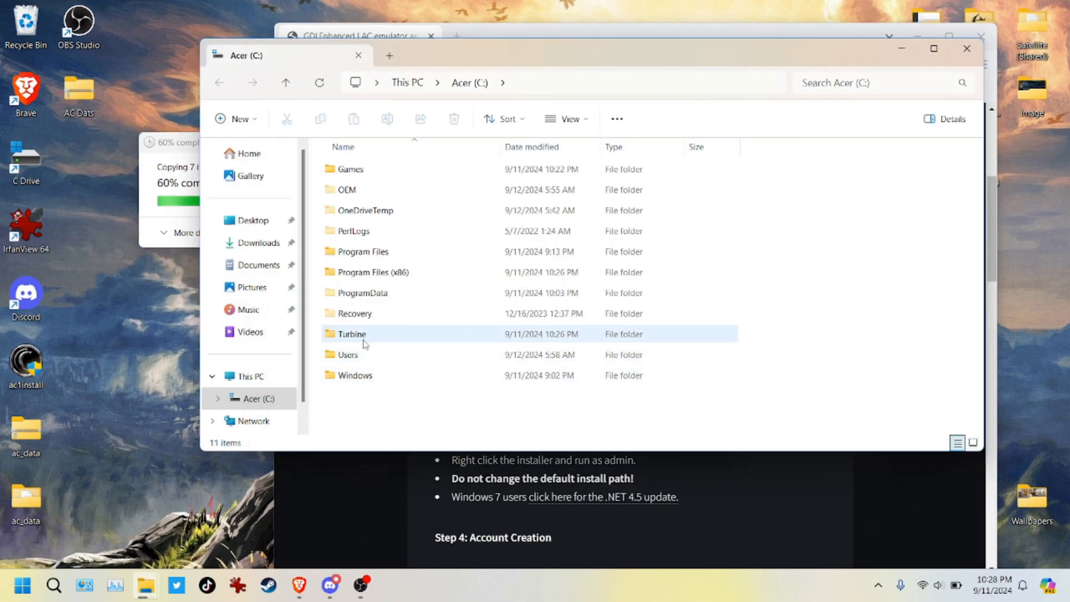
pyautogui.doubleClick(351, 334)
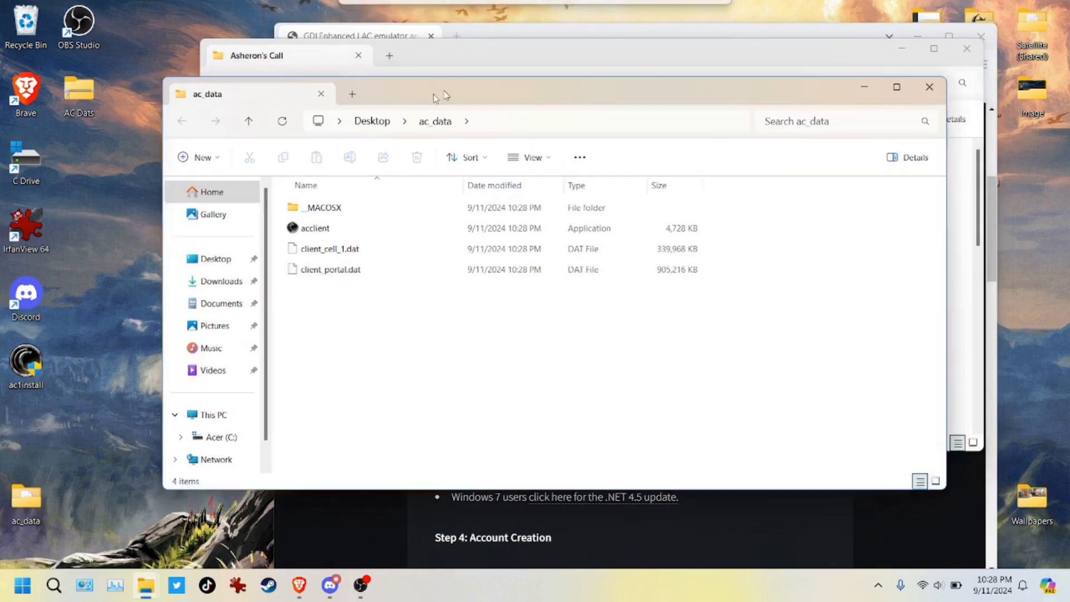
pyautogui.click(358, 36)
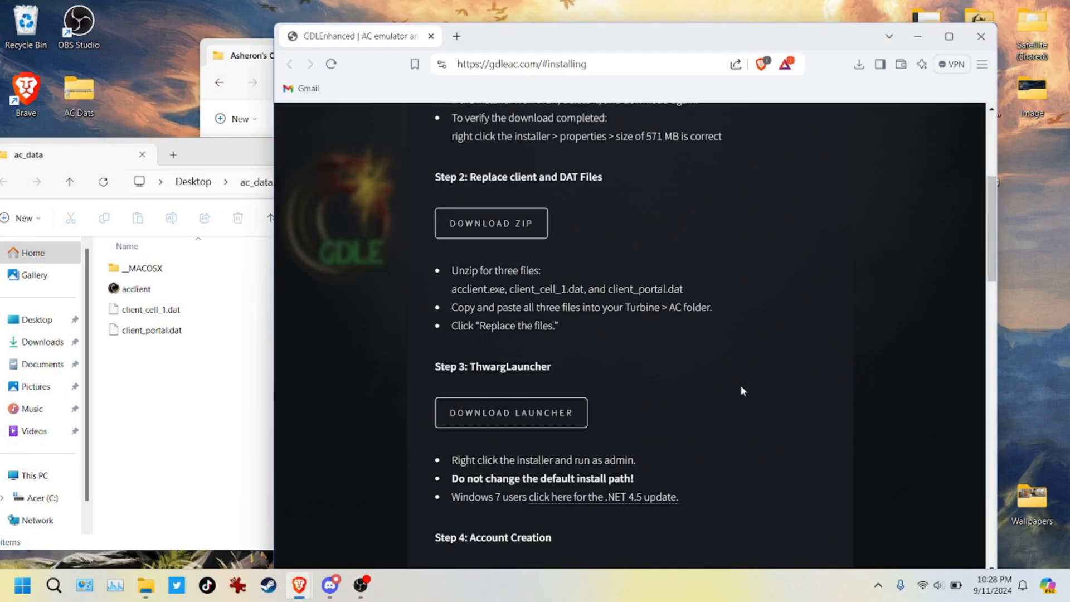
pyautogui.moveTo(514, 294)
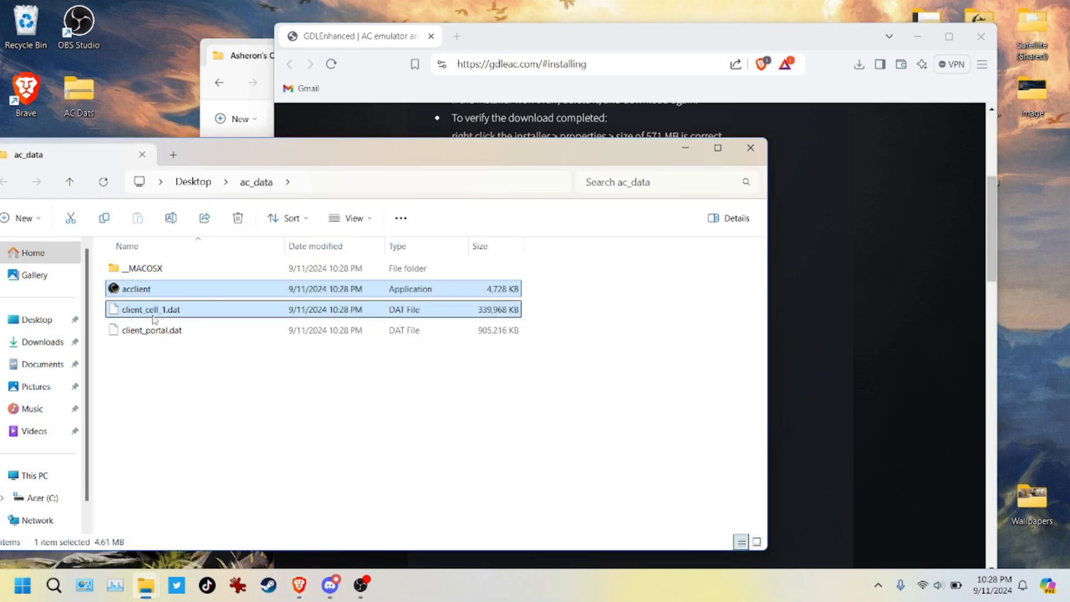
pyautogui.click(258, 55)
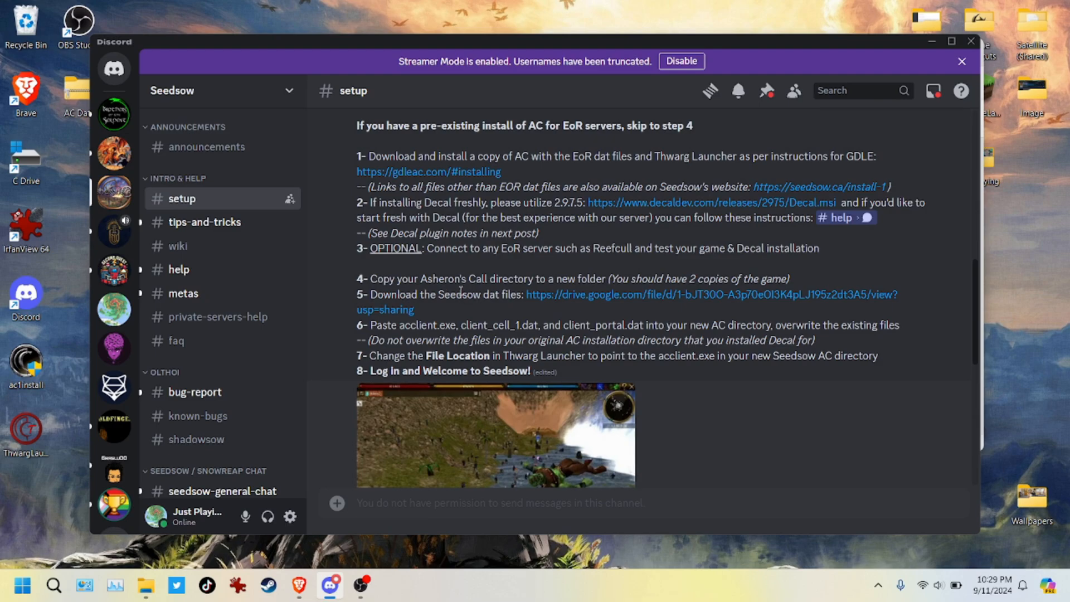
pyautogui.moveTo(289, 517)
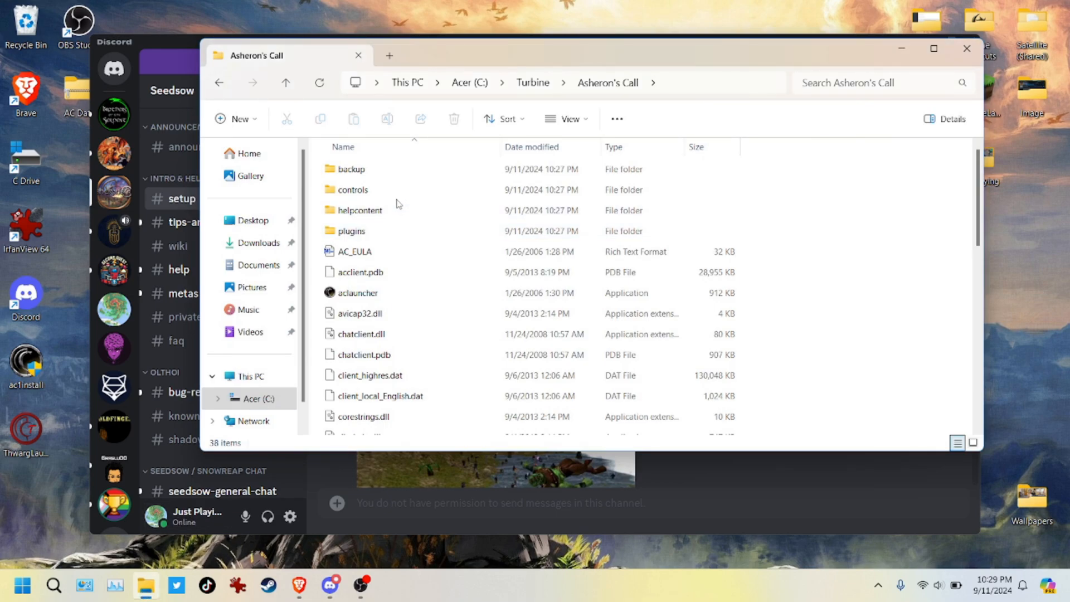
# Paste a copy of the Asheron's Call folder into C:\Games, then target the AC Dats zip.
pyautogui.rightClick(362, 168)
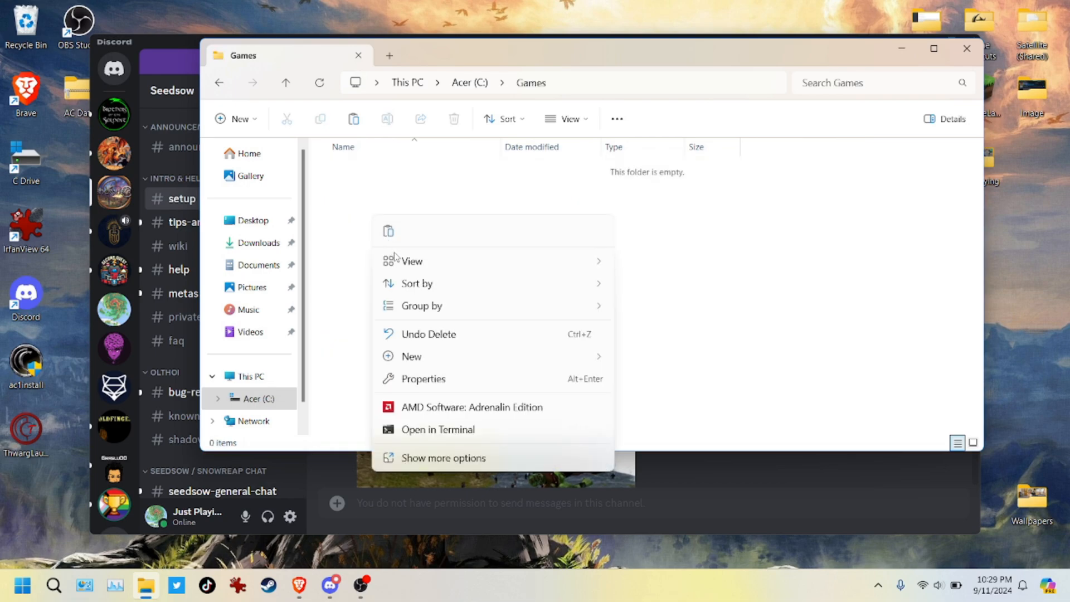
pyautogui.click(442, 458)
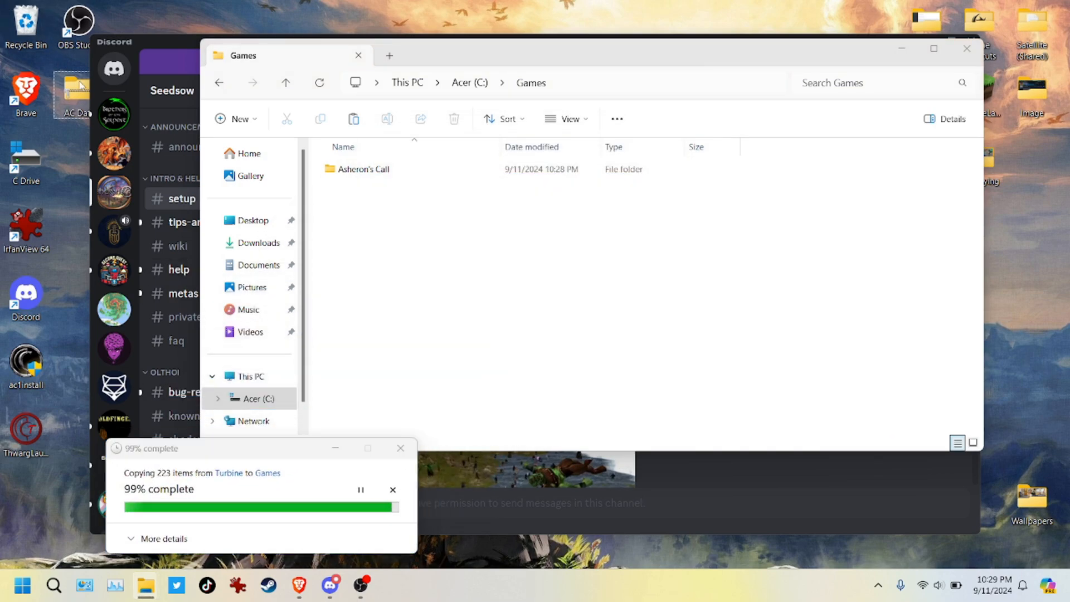
pyautogui.rightClick(362, 168)
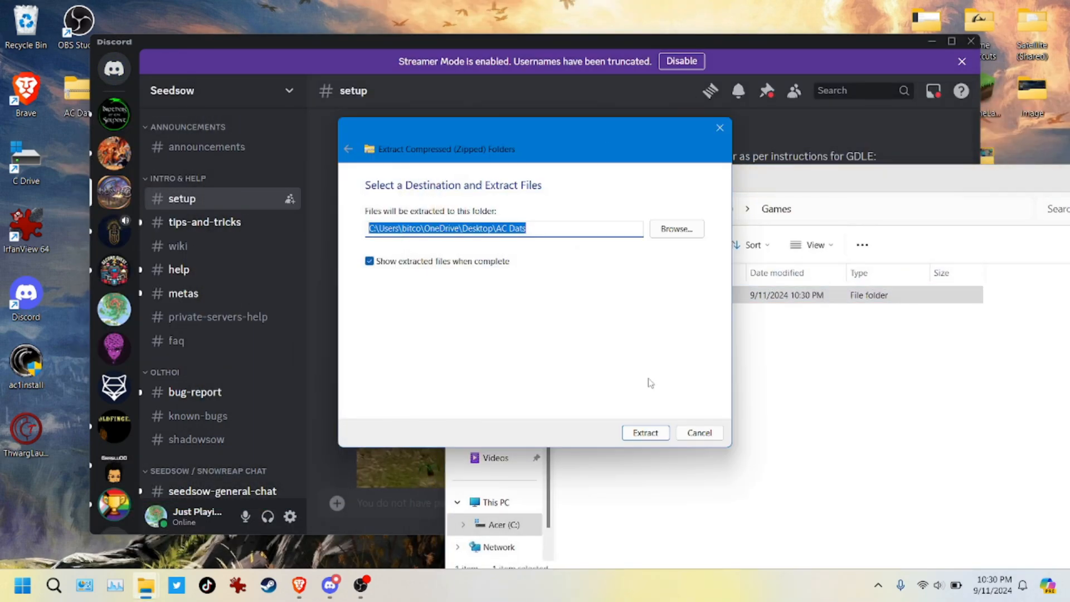
# Extract AC Dats and move acclient plus both DAT files into C:\Games\Asheron's Call, replacing duplicates.
pyautogui.click(644, 432)
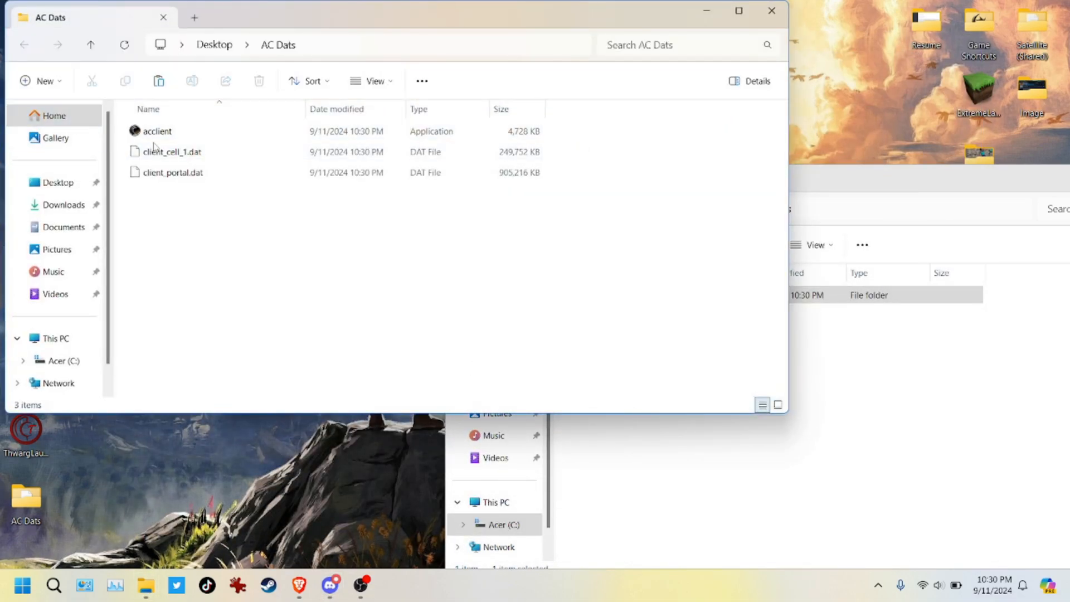
pyautogui.press('ctrl+a')
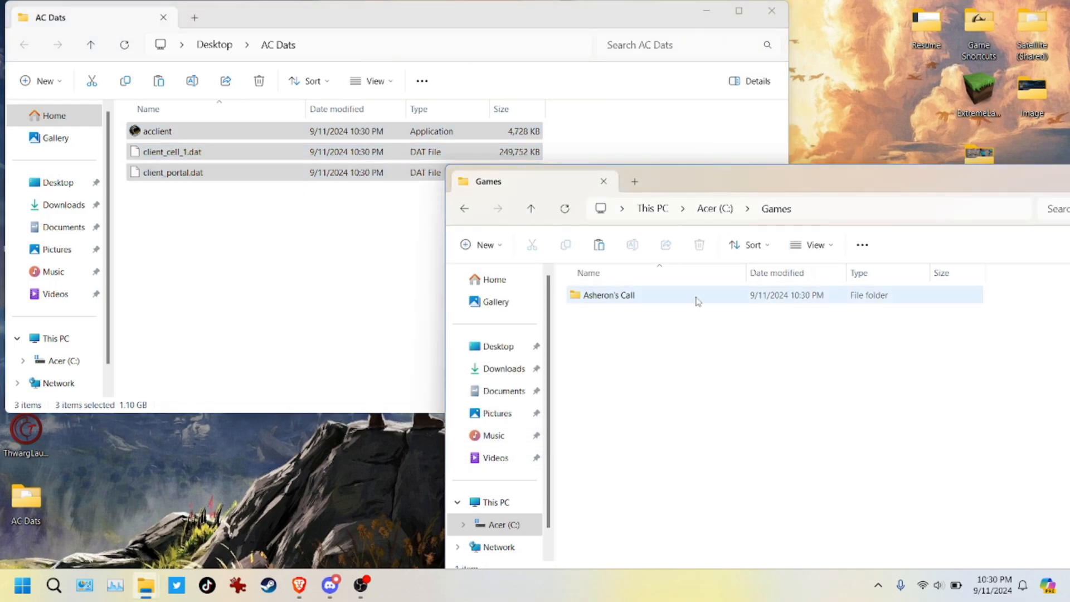
pyautogui.doubleClick(607, 294)
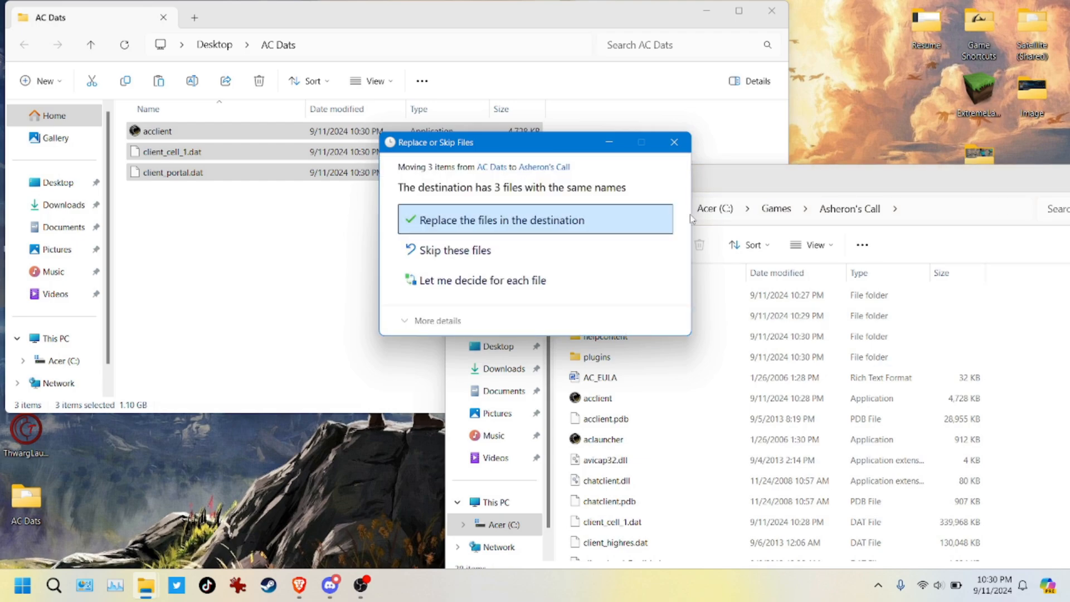
pyautogui.click(534, 220)
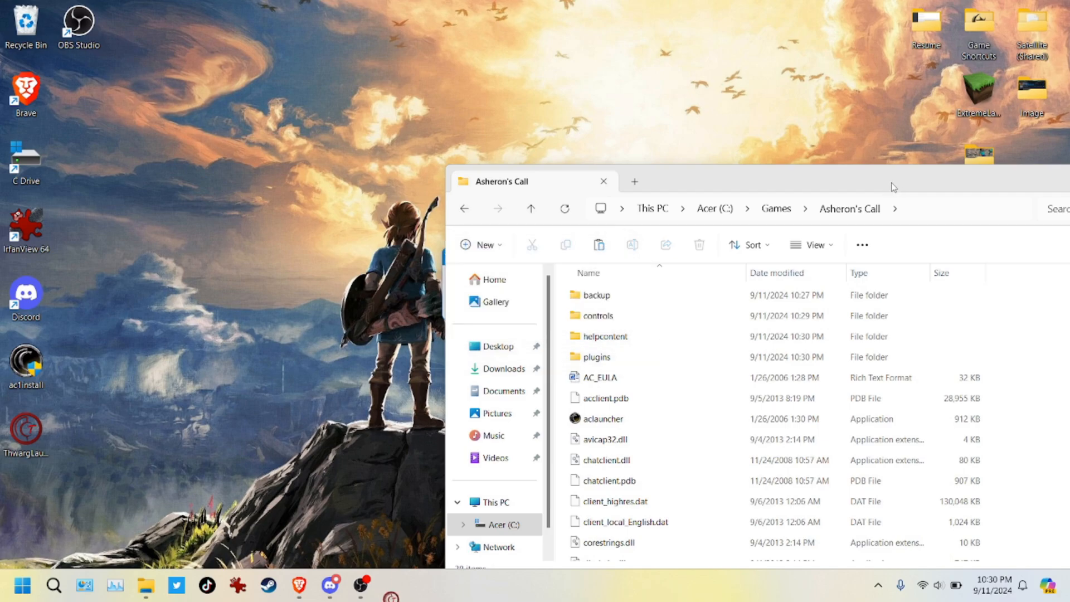
# Install ThwargLauncher with 'Launch ThwargLauncher' ticked, then delete the installer from the Desktop.
pyautogui.doubleClick(25, 427)
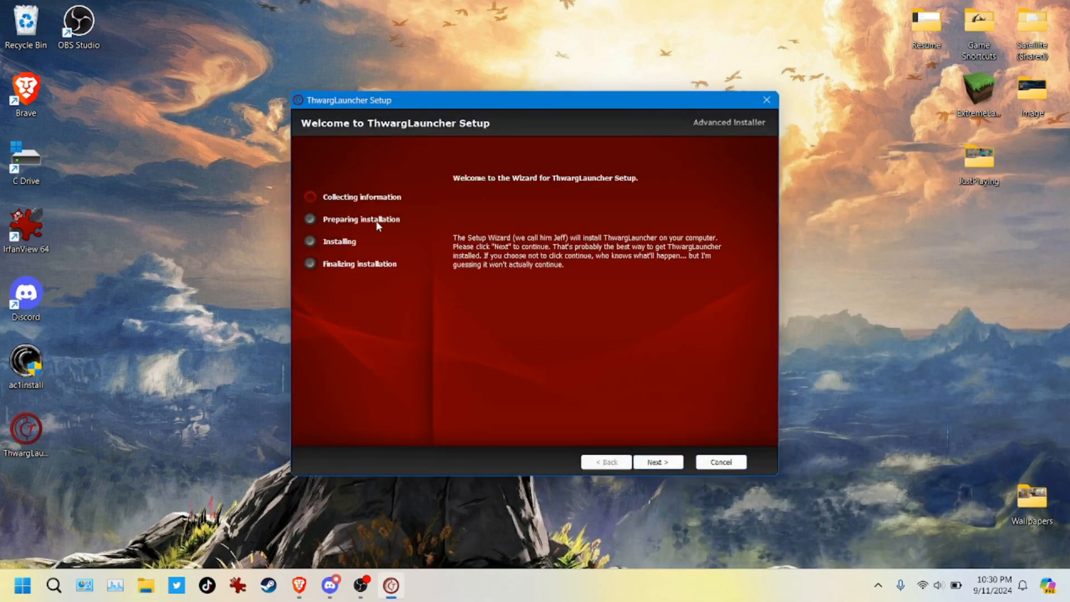
pyautogui.click(656, 462)
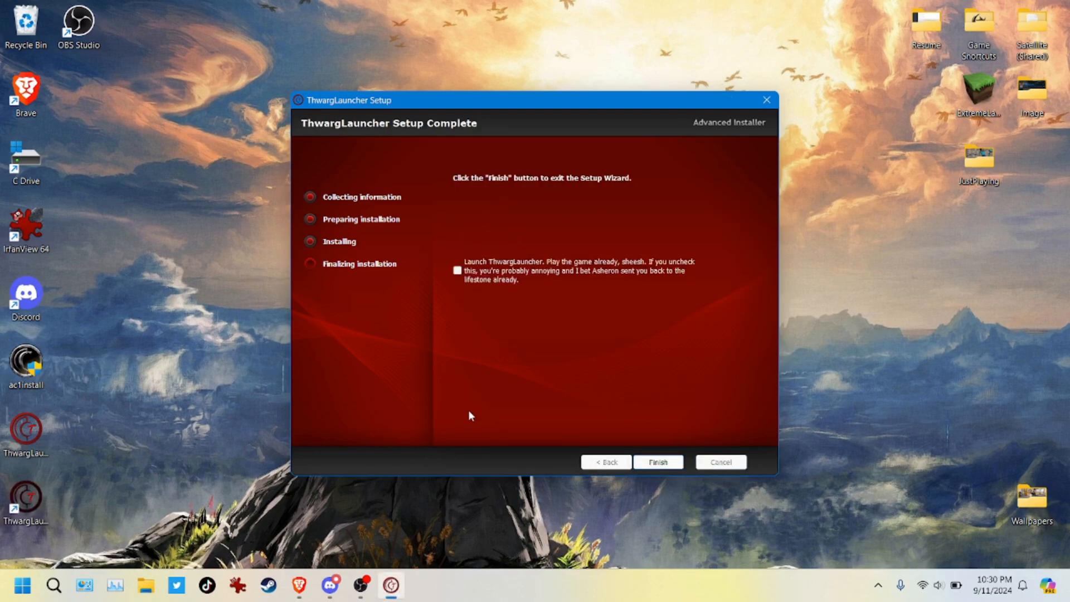
pyautogui.moveTo(623, 398)
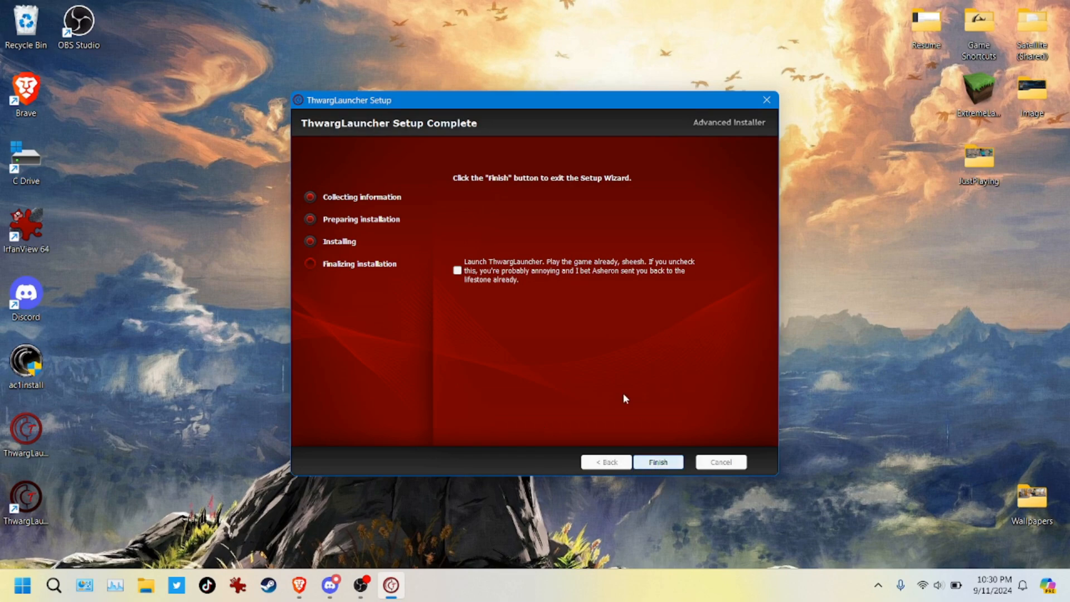
pyautogui.click(456, 271)
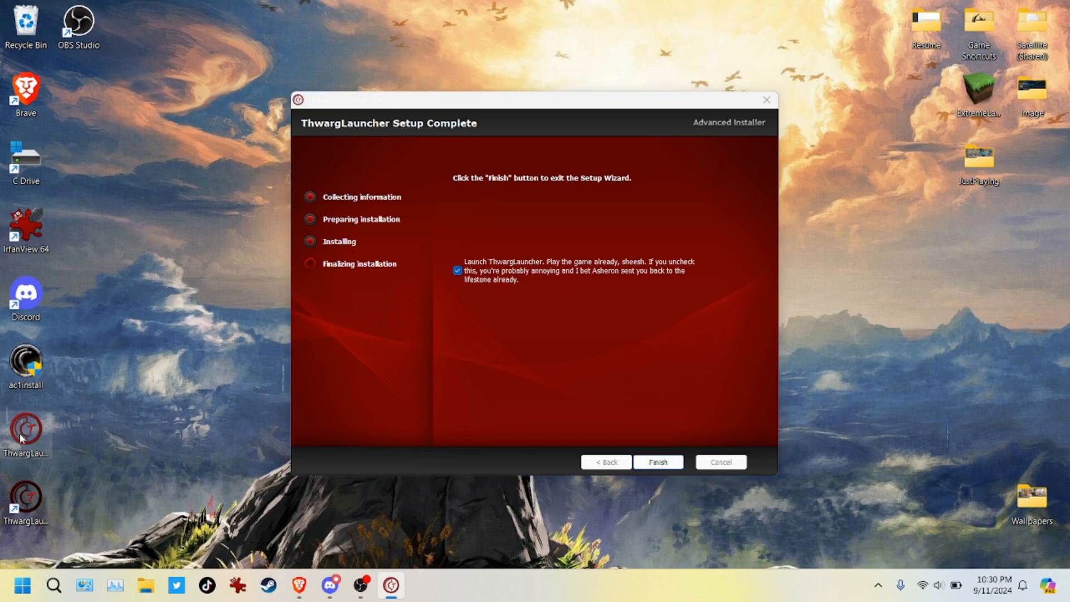
pyautogui.click(657, 462)
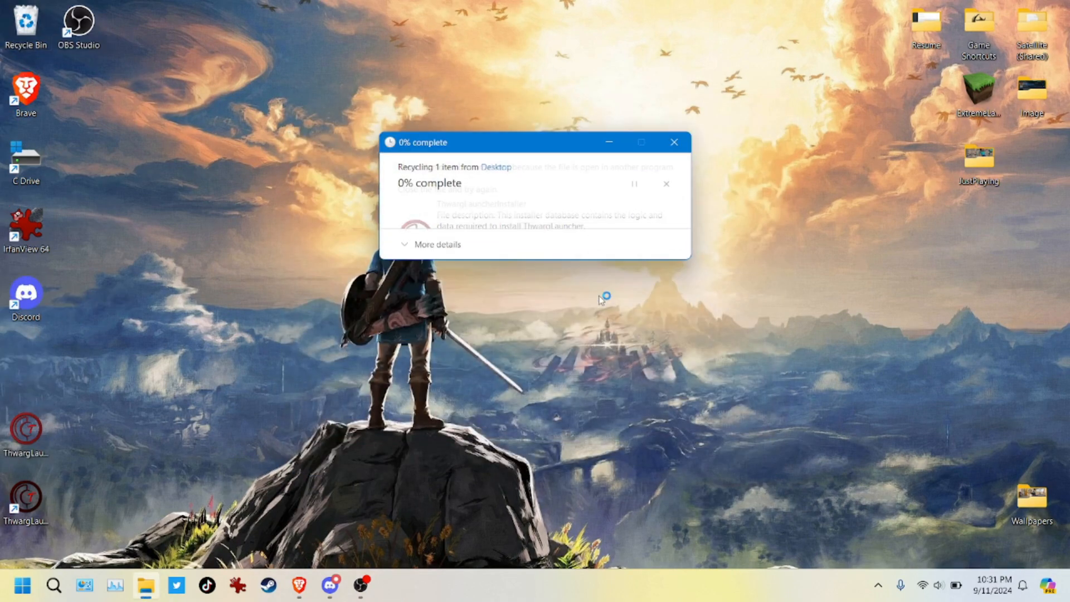
pyautogui.click(675, 142)
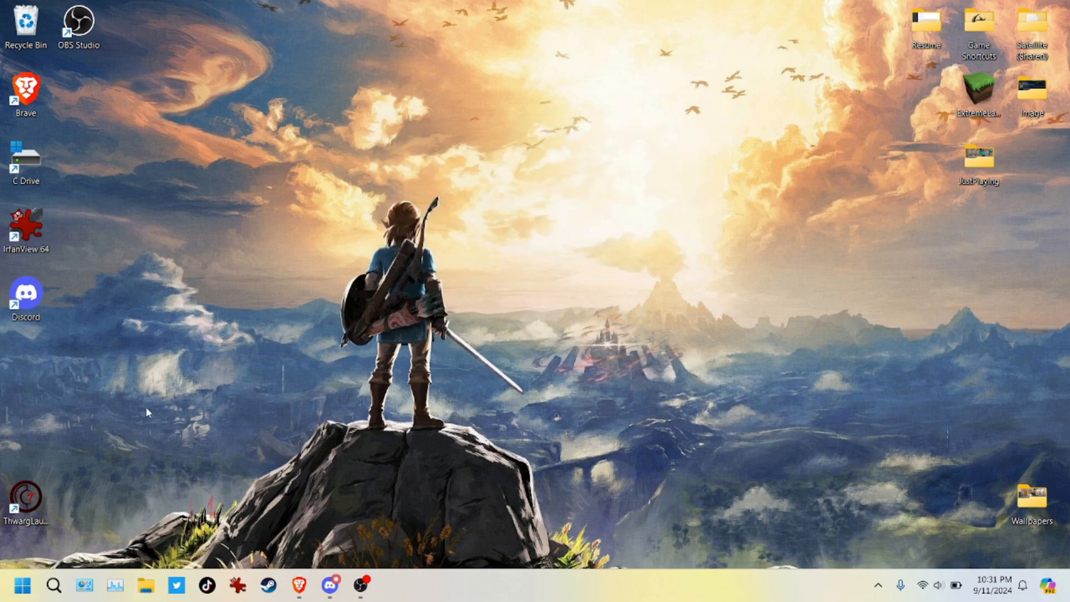
# Launch ThwargLauncher and enter the account name 'NewACco' and its password.
pyautogui.doubleClick(25, 494)
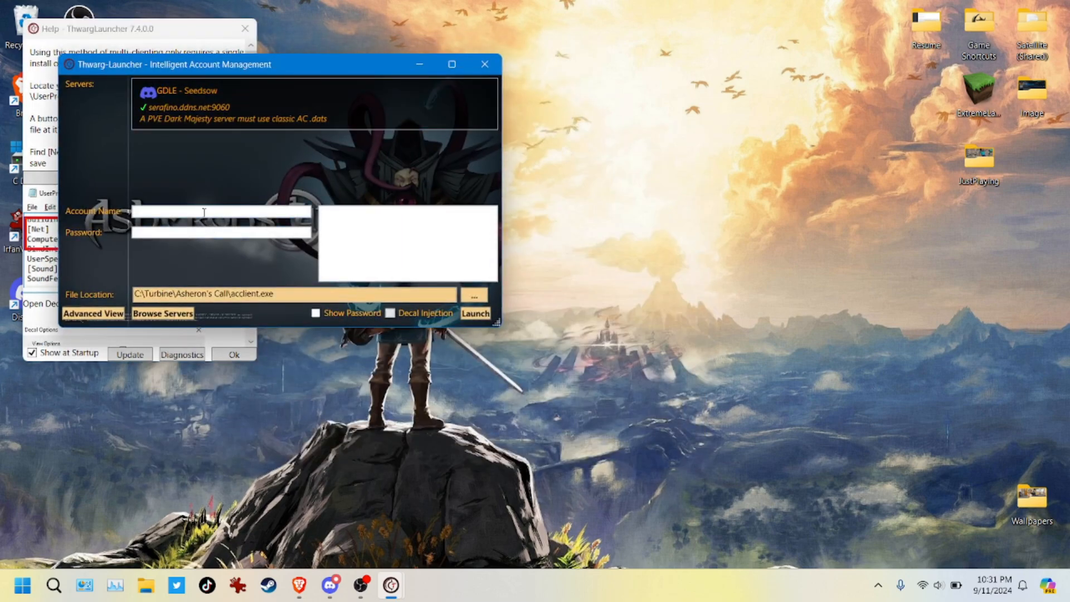
pyautogui.write('NewACco')
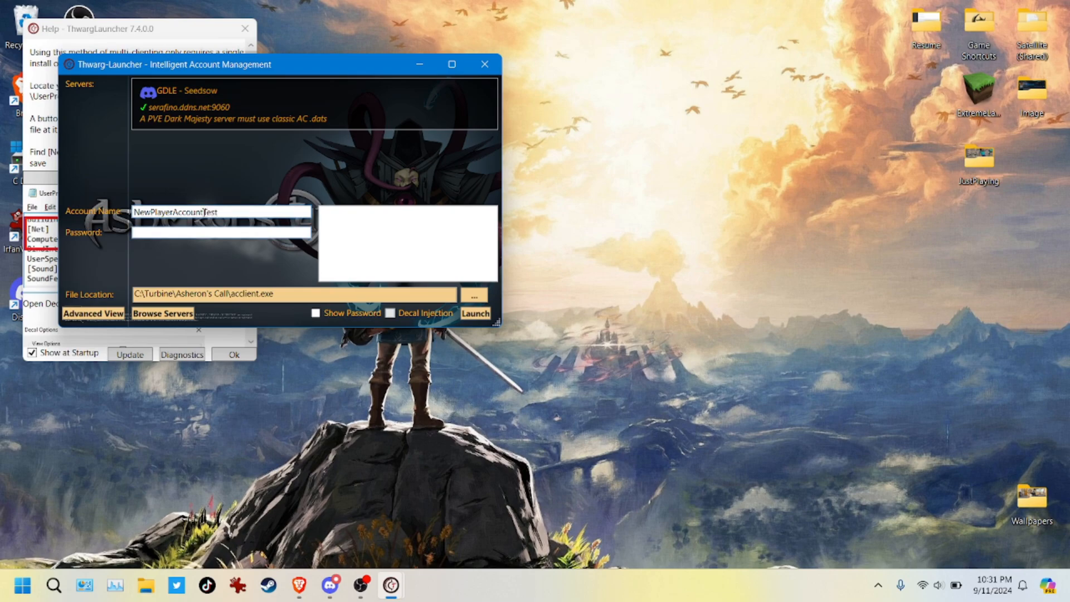
pyautogui.write('password')
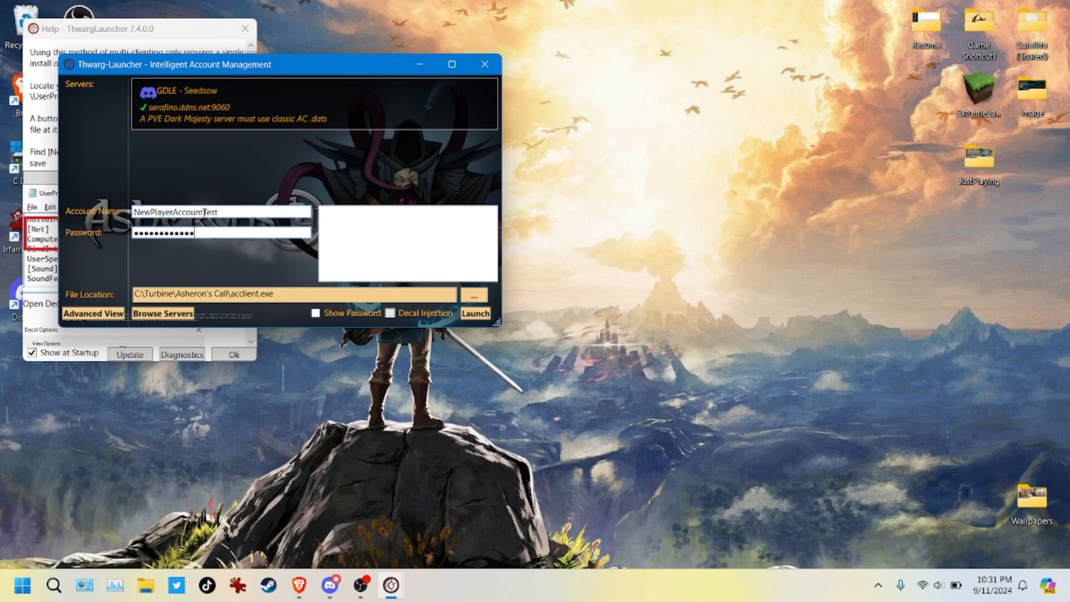
pyautogui.click(474, 294)
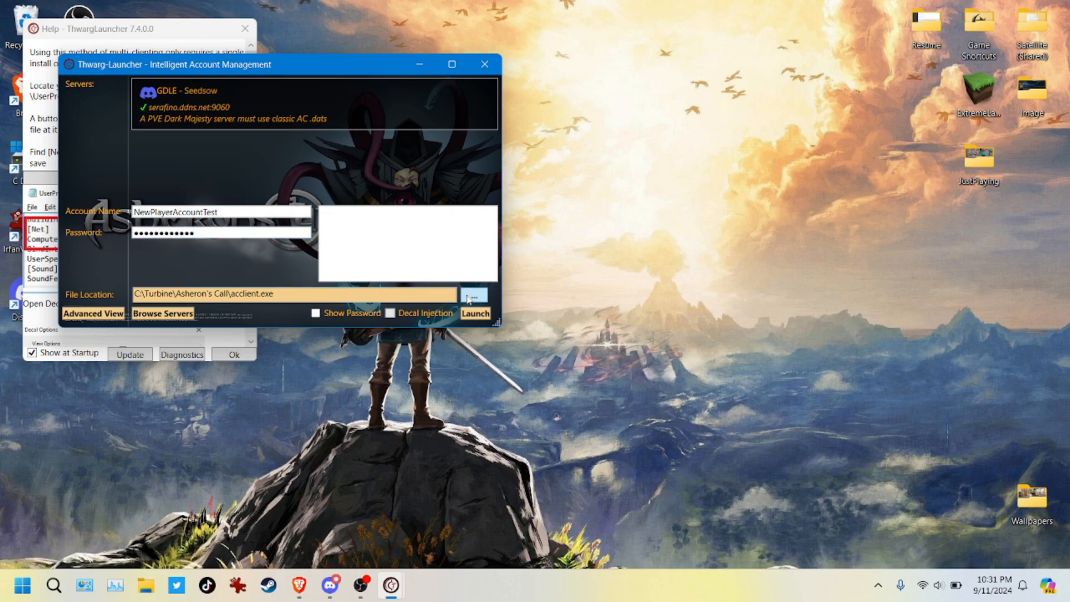
# Point the account at C:\Games\Asheron's Call\acclient.exe and dismiss the no-server-selected warning.
pyautogui.click(474, 294)
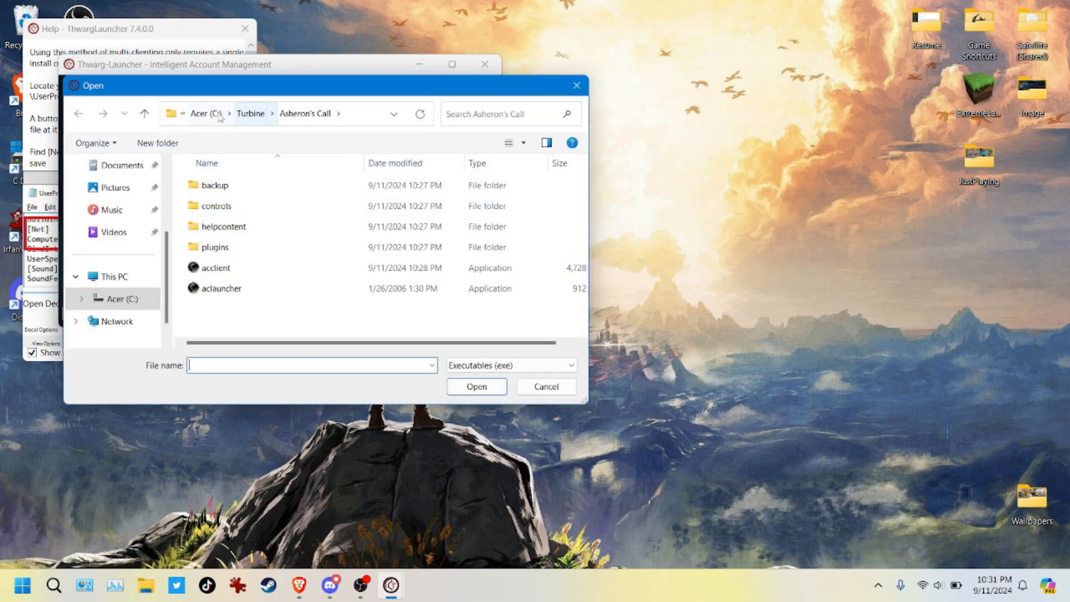
pyautogui.click(200, 113)
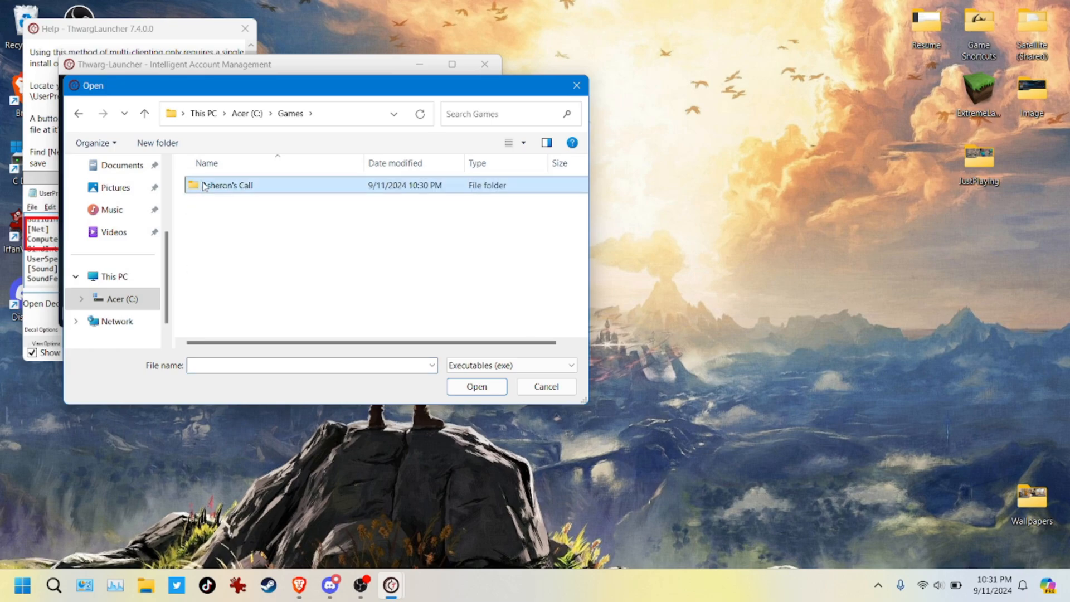
pyautogui.doubleClick(227, 185)
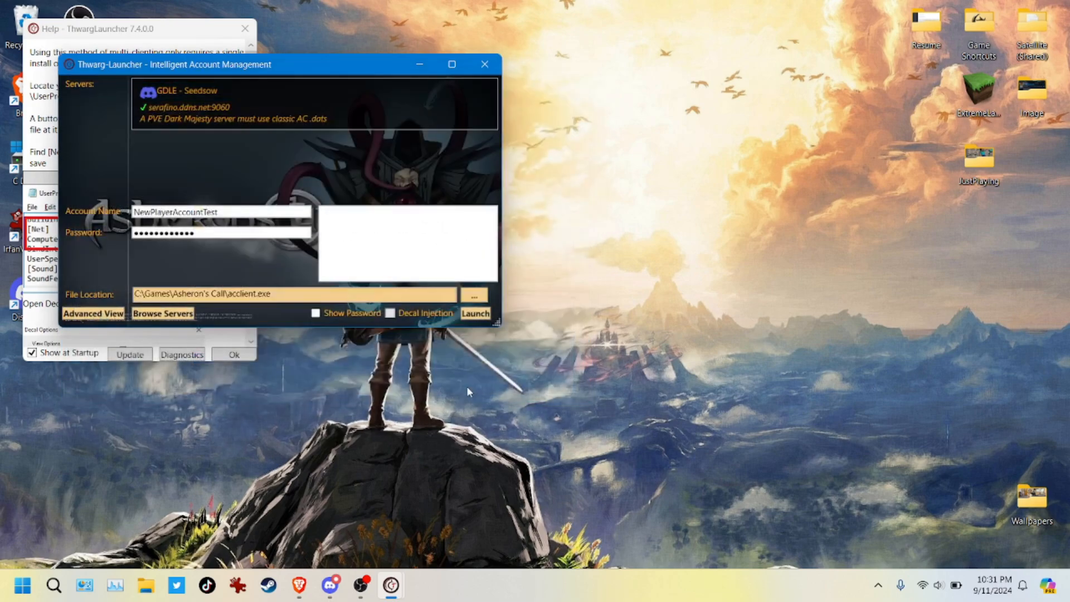
pyautogui.moveTo(82, 247)
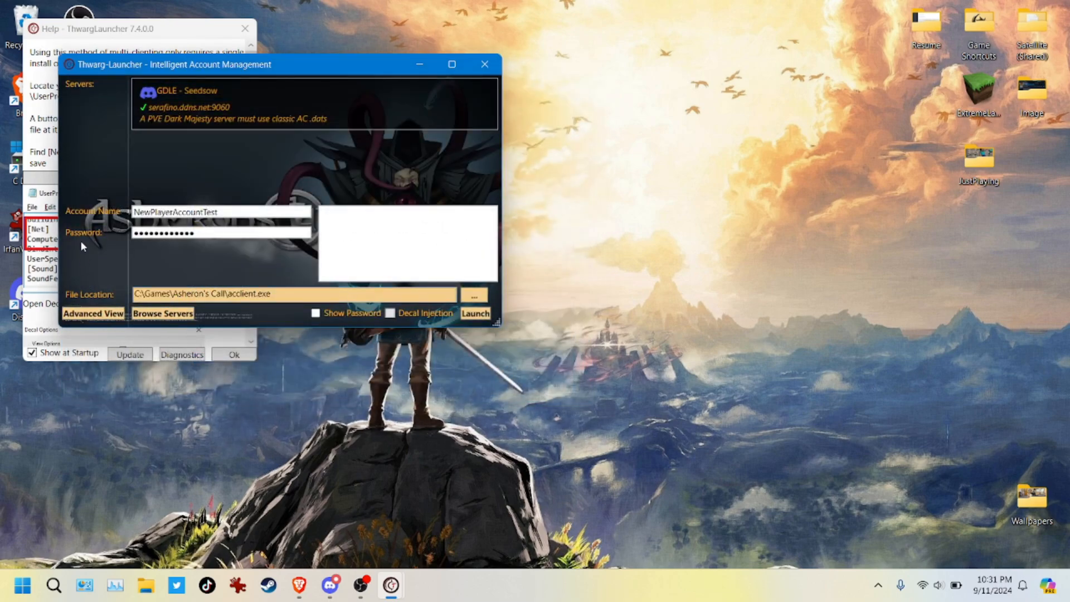
pyautogui.moveTo(475, 313)
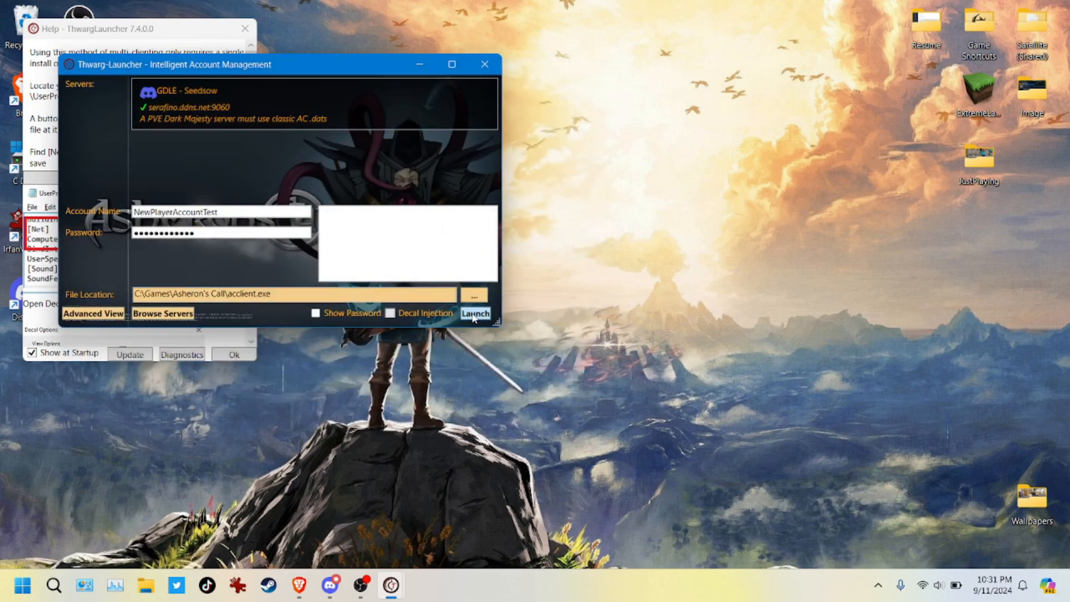
pyautogui.click(475, 314)
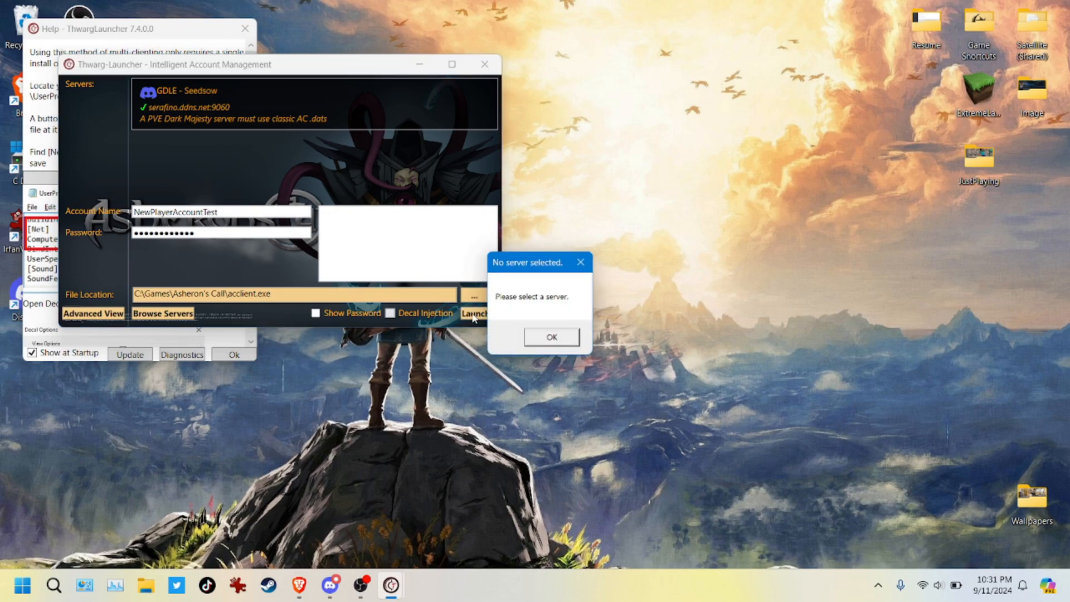
pyautogui.click(551, 337)
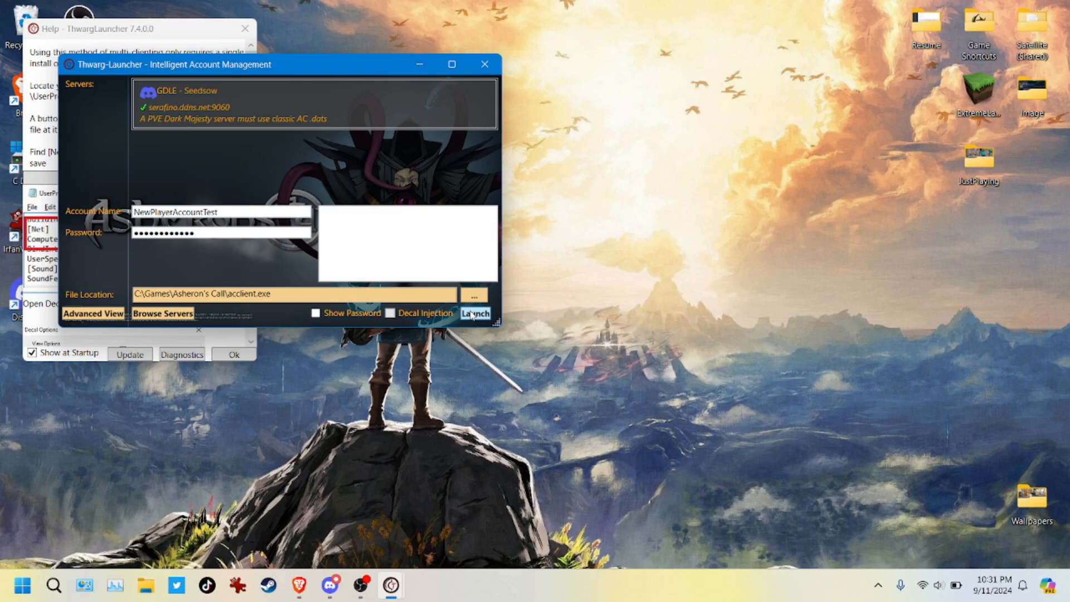
pyautogui.moveTo(497, 313)
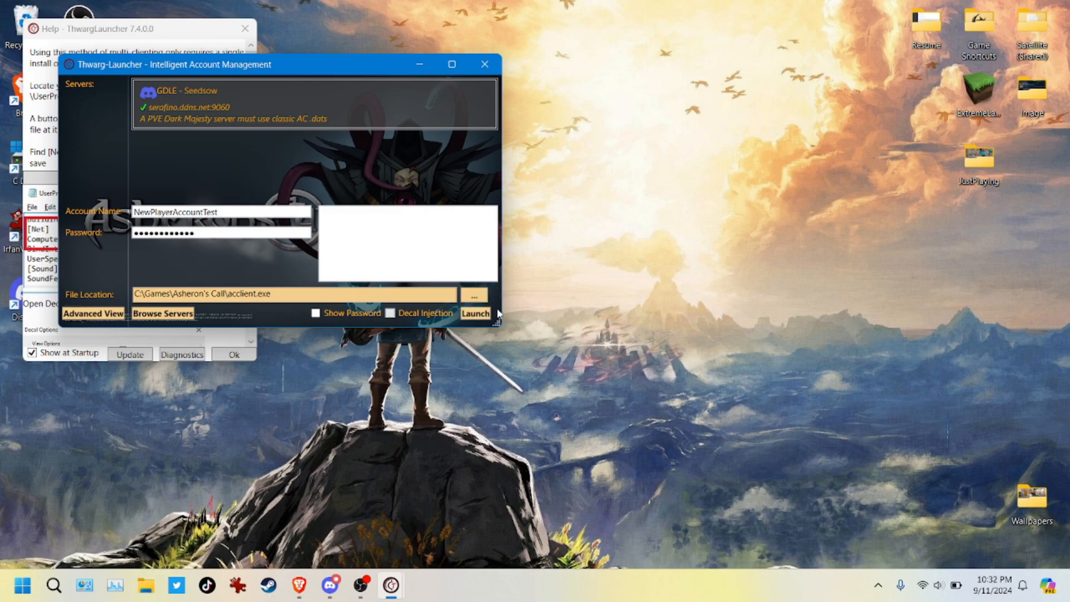
# Launch the game on Seedsow and step through character creation to the naming screen.
pyautogui.click(475, 313)
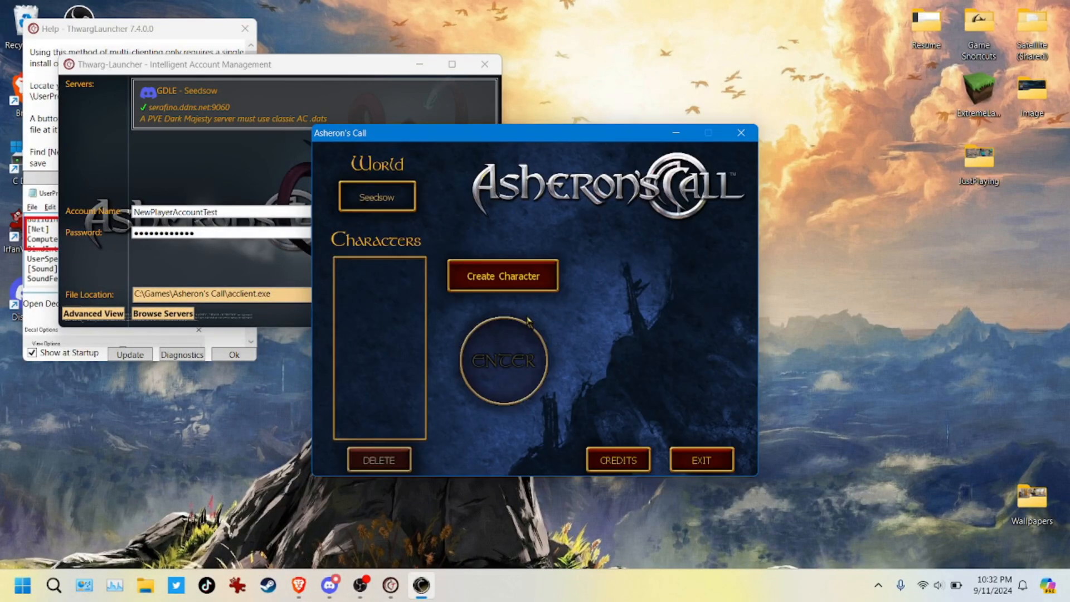
pyautogui.click(502, 276)
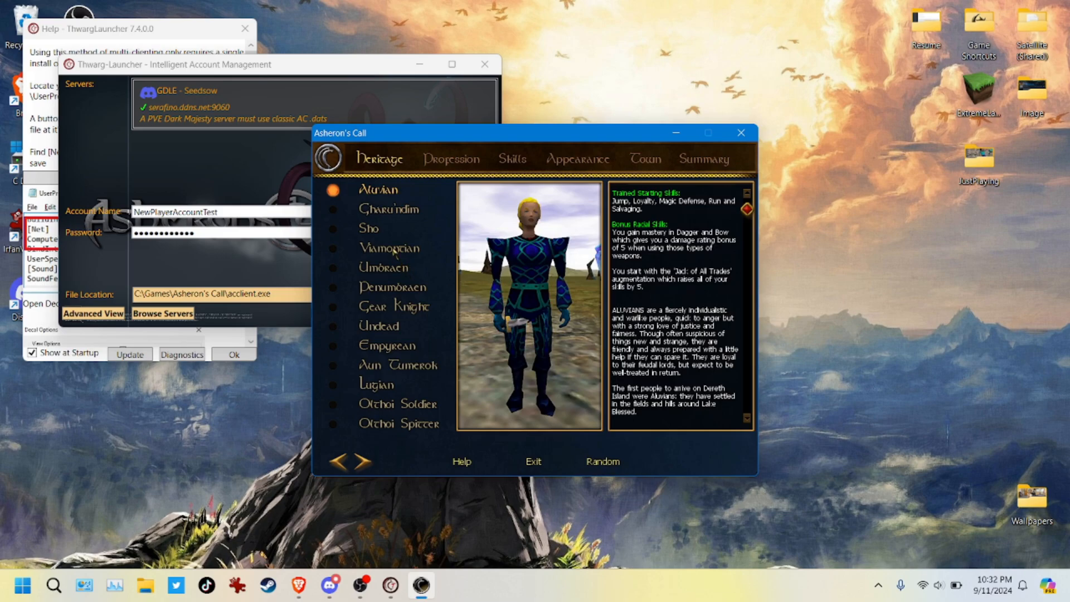
pyautogui.click(362, 461)
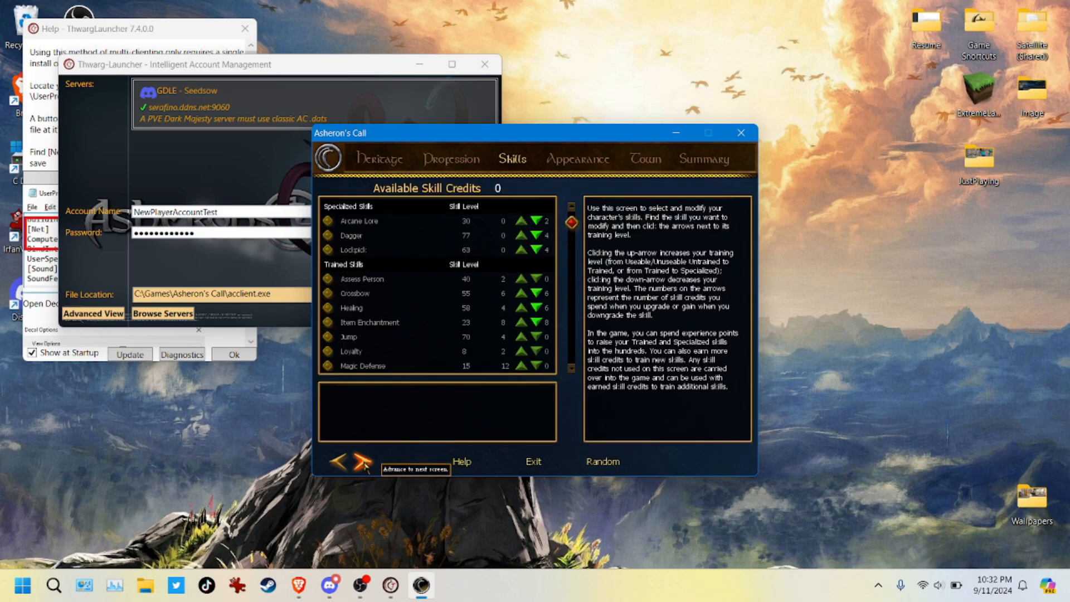
pyautogui.click(362, 462)
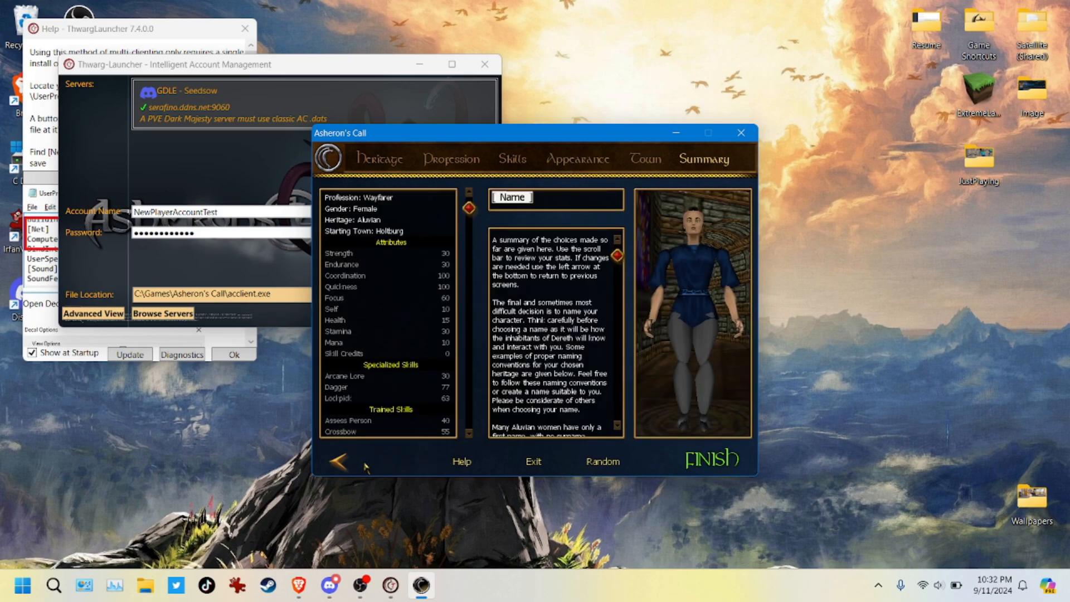
# Name the character JustTesting, finish creation, dismiss the in-world notice, and close the client.
pyautogui.write('J')
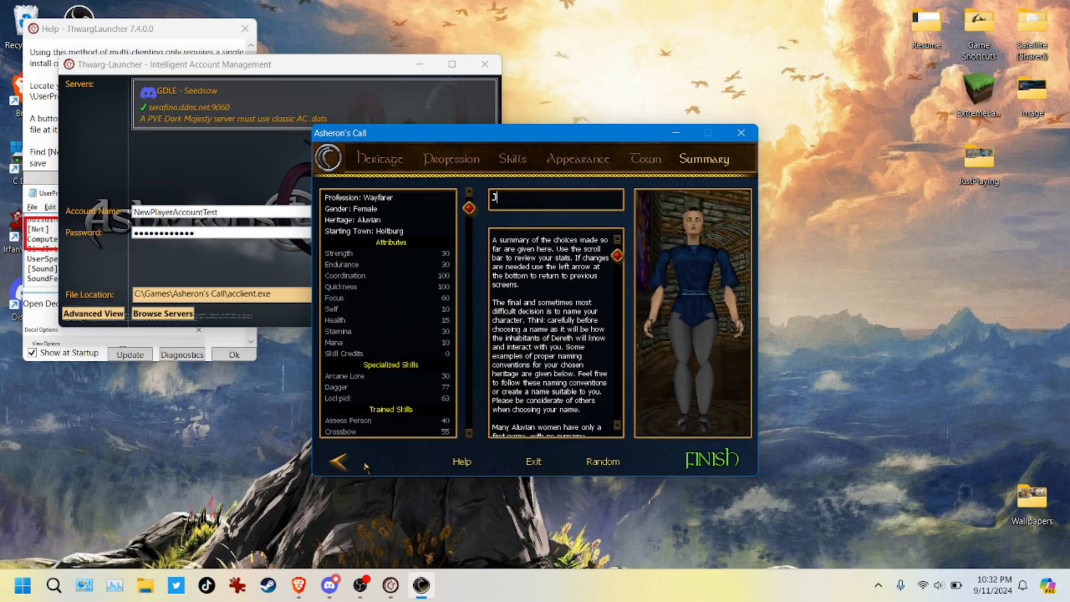
pyautogui.write('JustTesting')
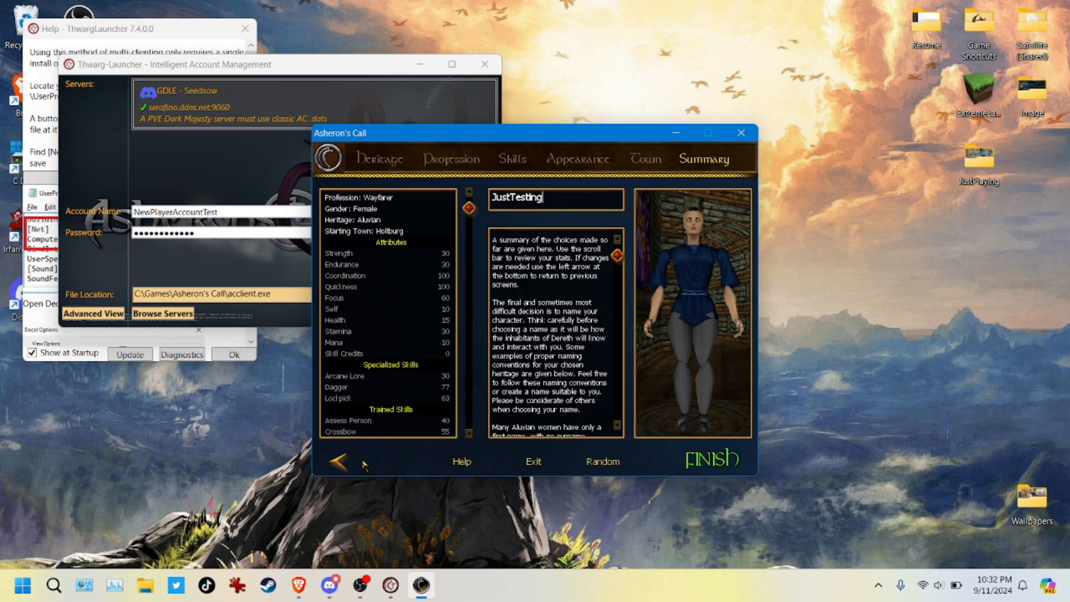
pyautogui.click(711, 459)
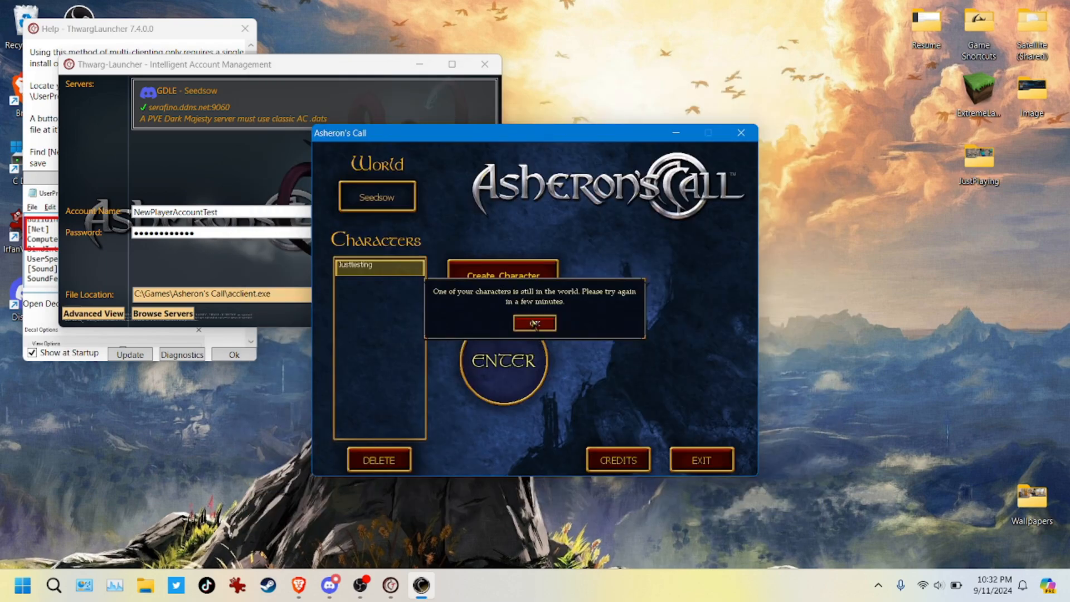
pyautogui.click(534, 322)
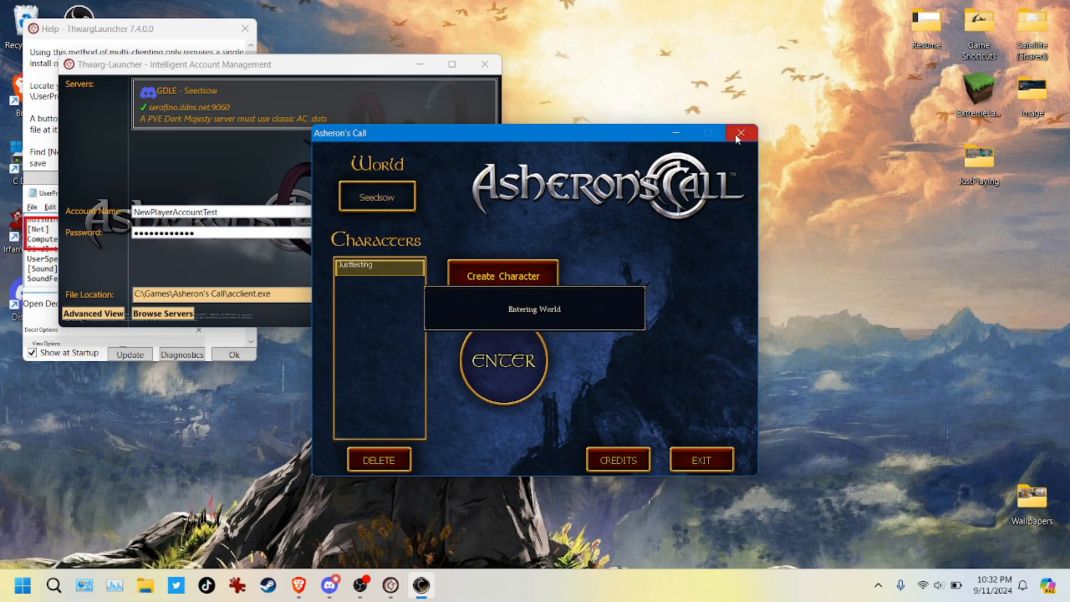
pyautogui.click(741, 132)
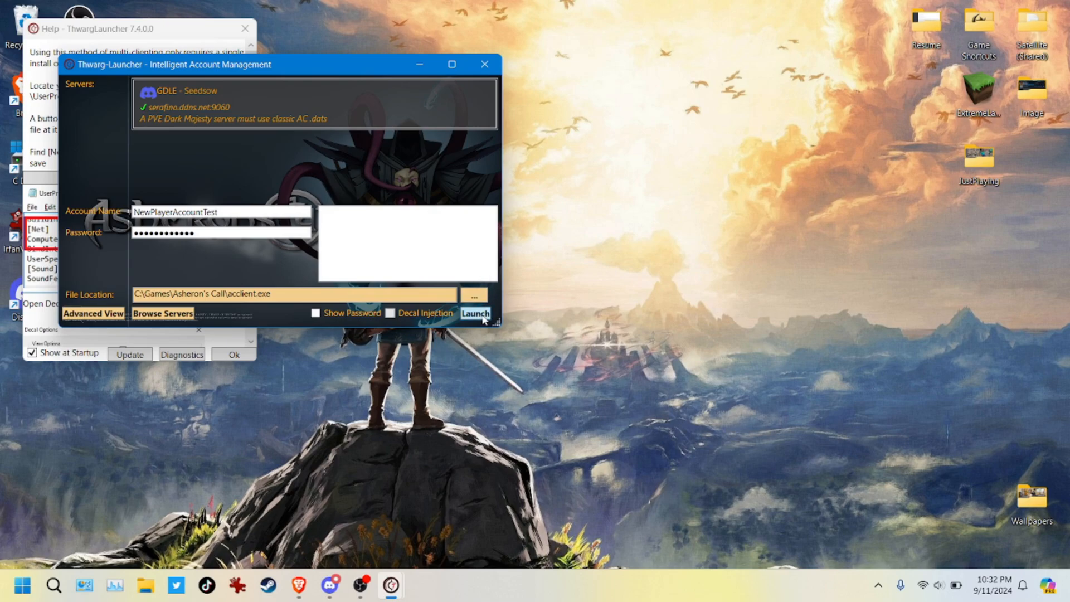
# Relaunch the game from ThwargLauncher and enter the world as JustTesting.
pyautogui.click(474, 313)
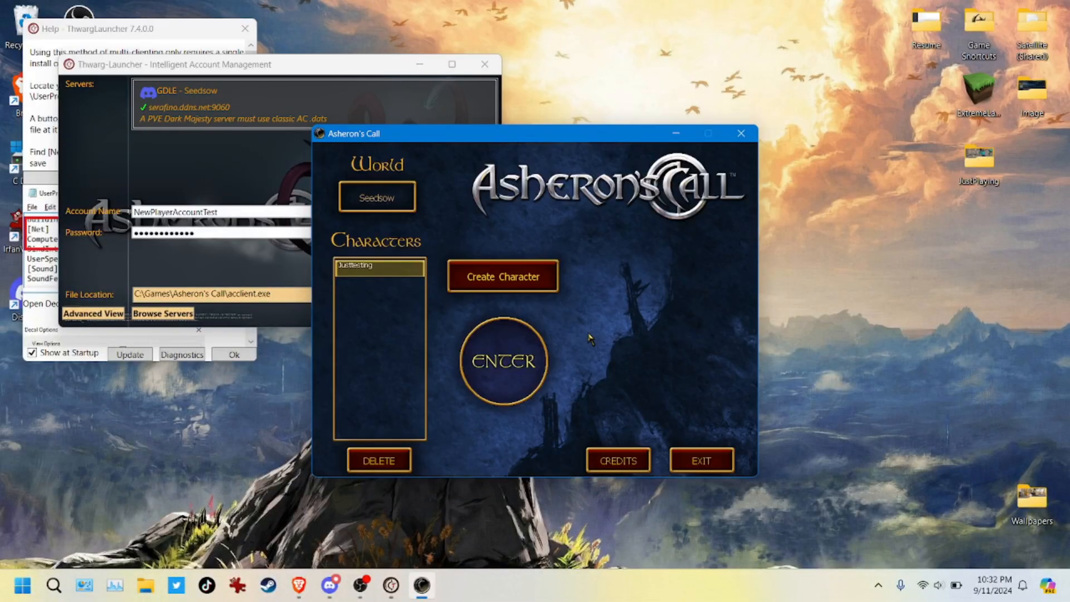
pyautogui.click(503, 361)
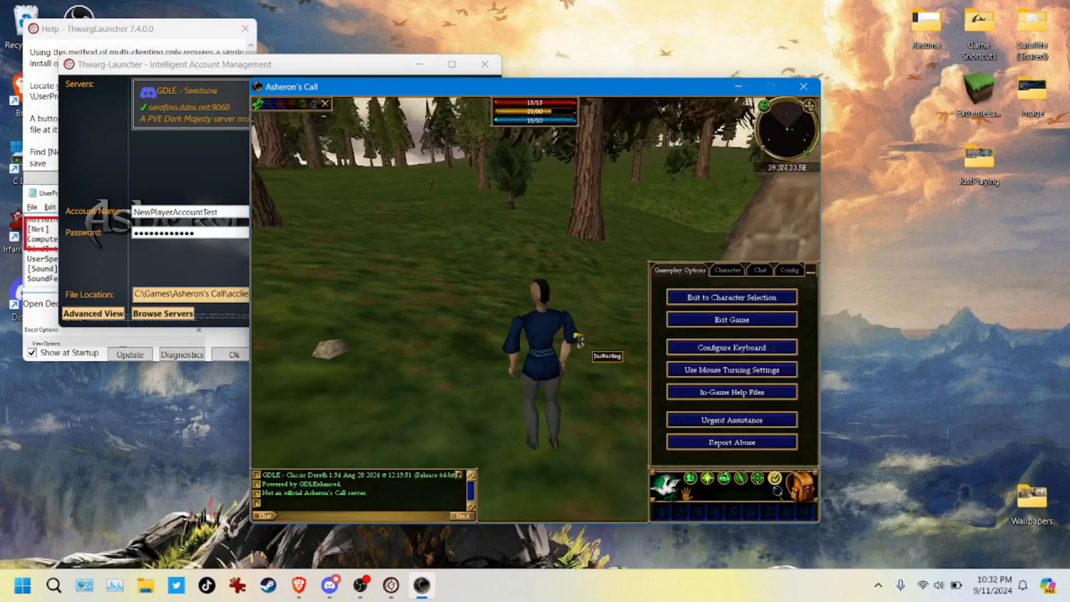
# Open the Config tab, scroll to Graphics Options, and expand the Resolution dropdown.
pyautogui.click(787, 269)
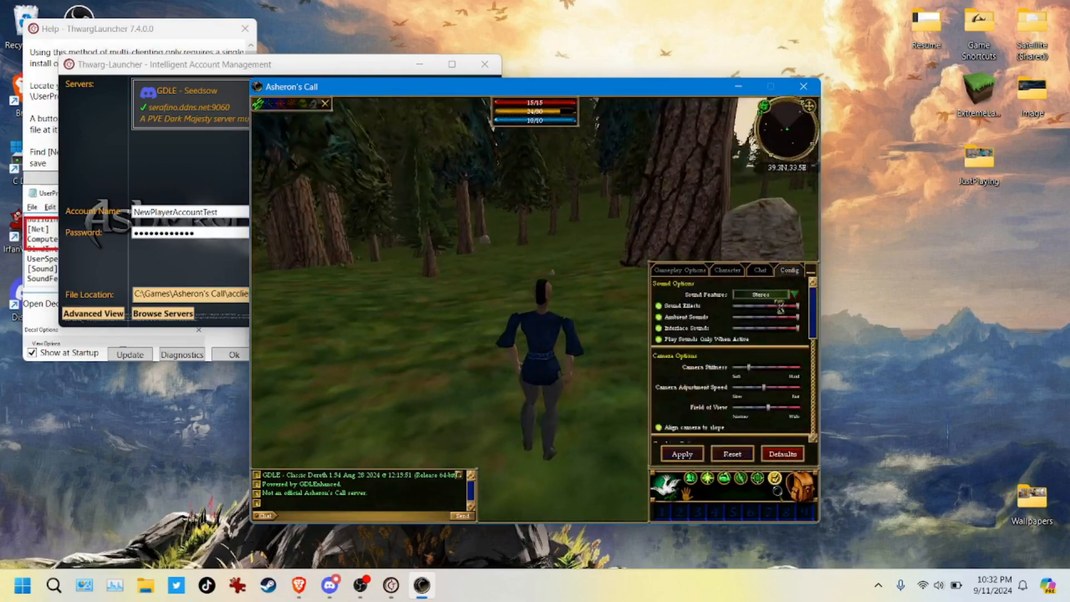
pyautogui.scroll(-3)
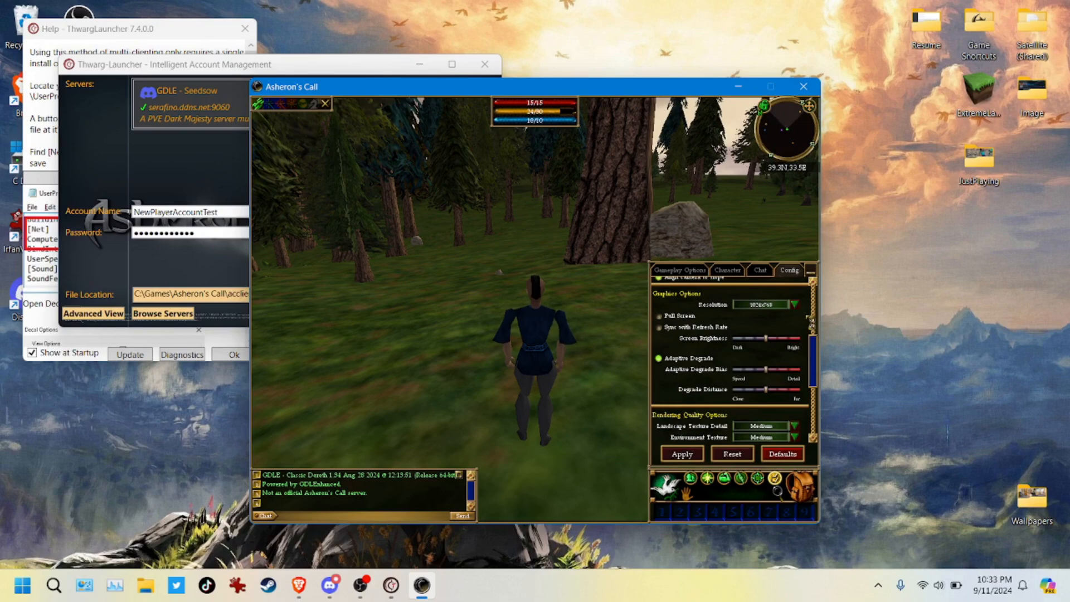
pyautogui.click(793, 304)
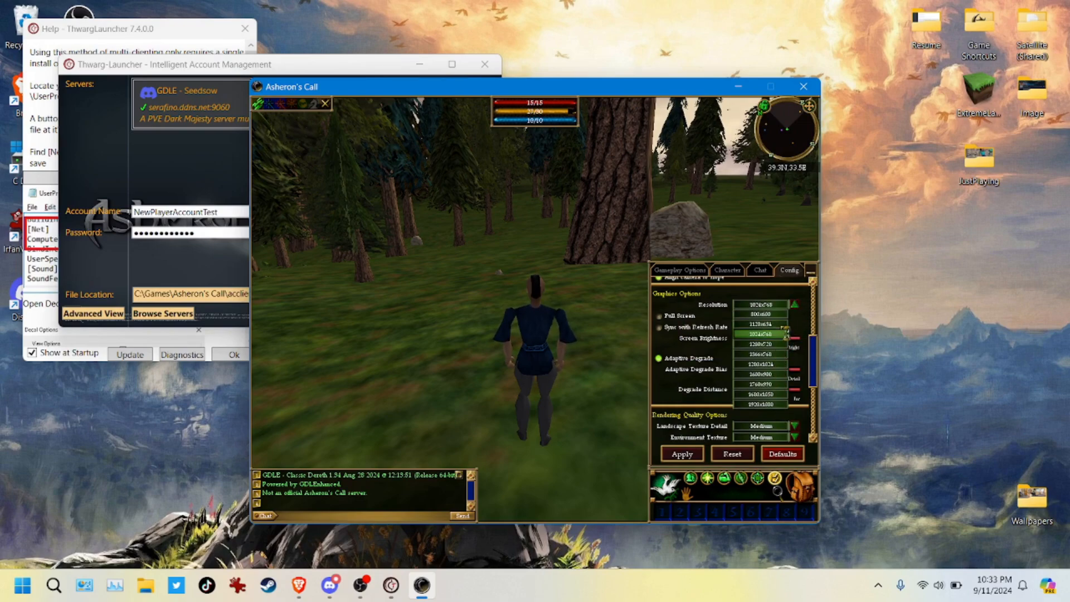